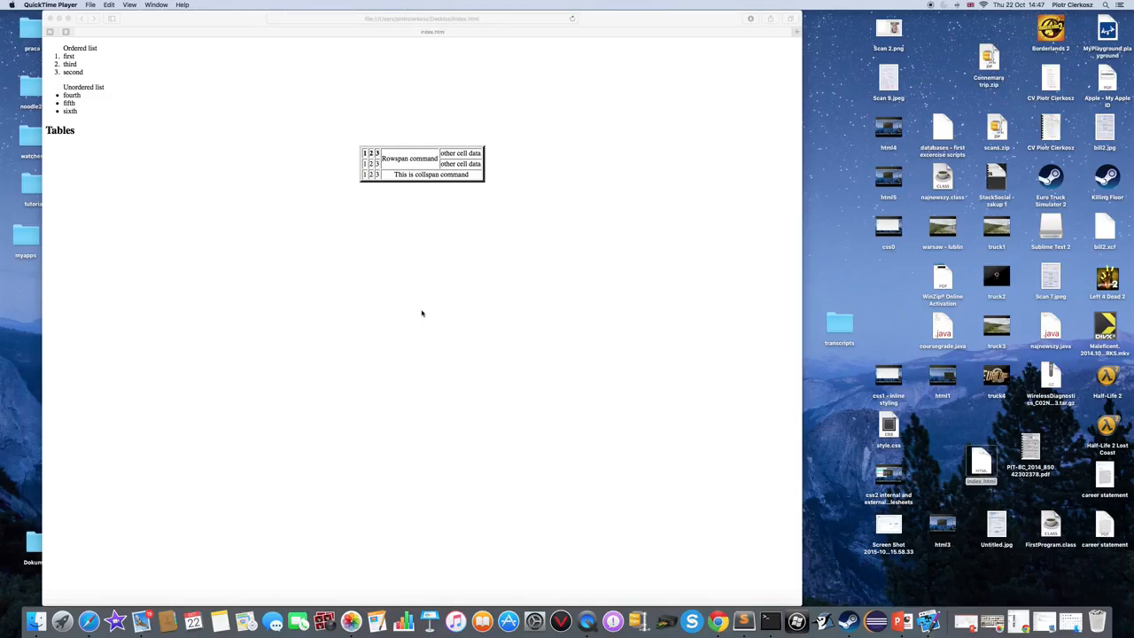
pyautogui.moveTo(429, 219)
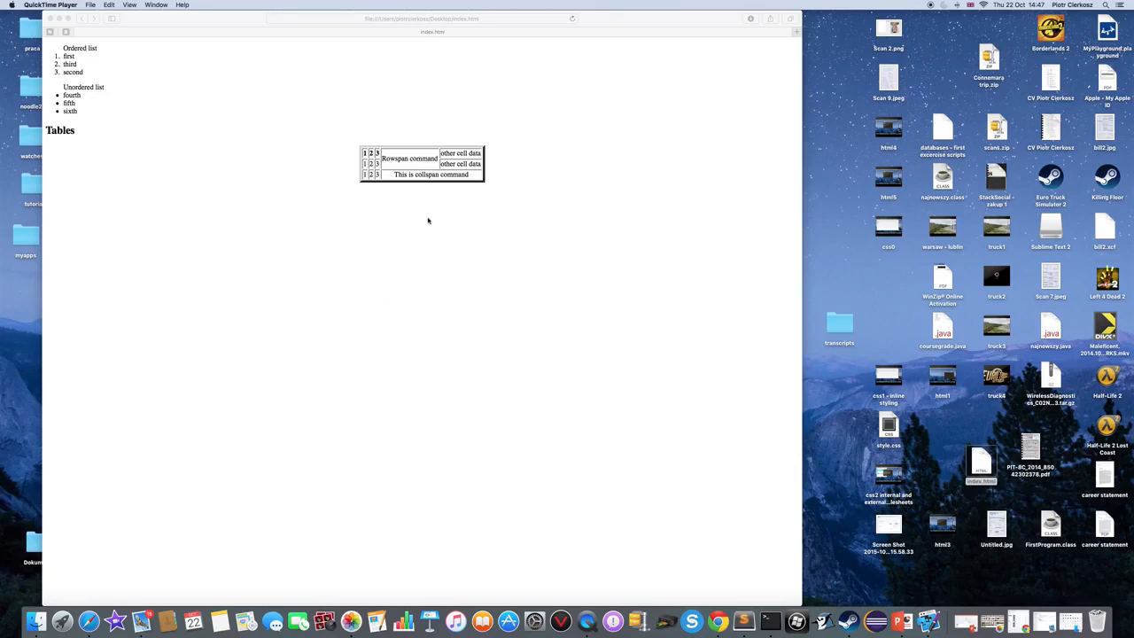
pyautogui.moveTo(148, 78)
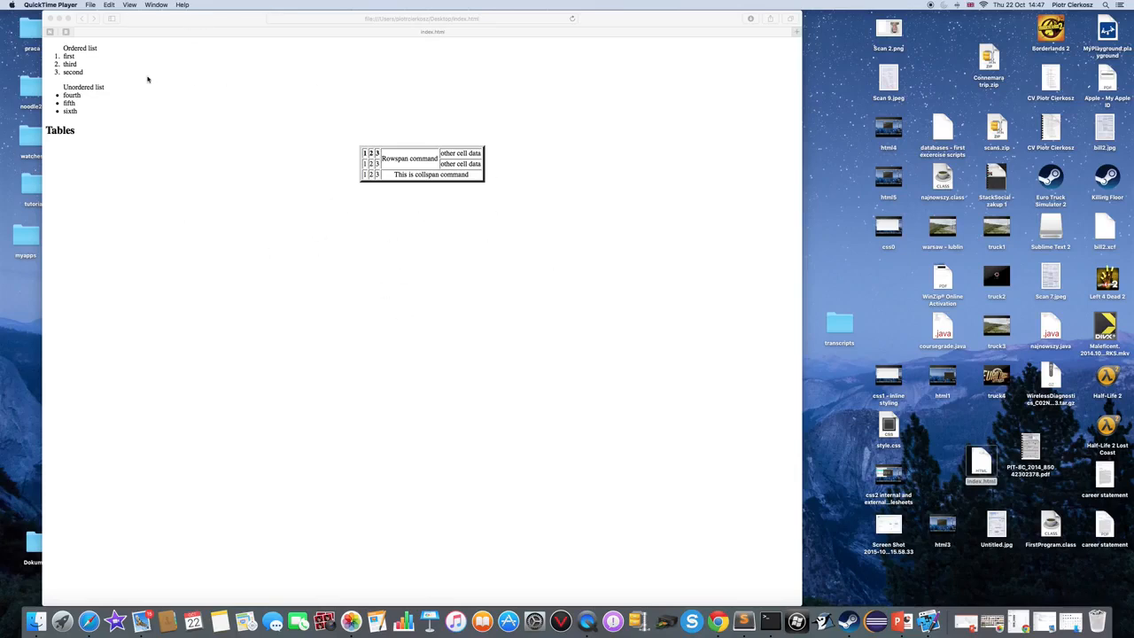
pyautogui.moveTo(103, 69)
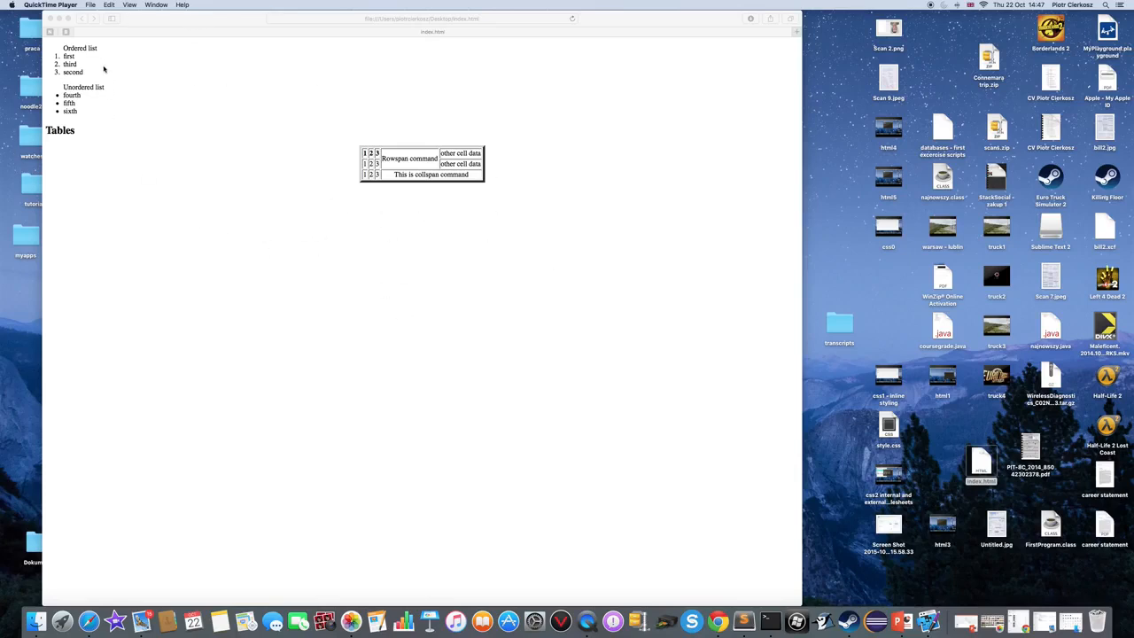
pyautogui.moveTo(74, 46)
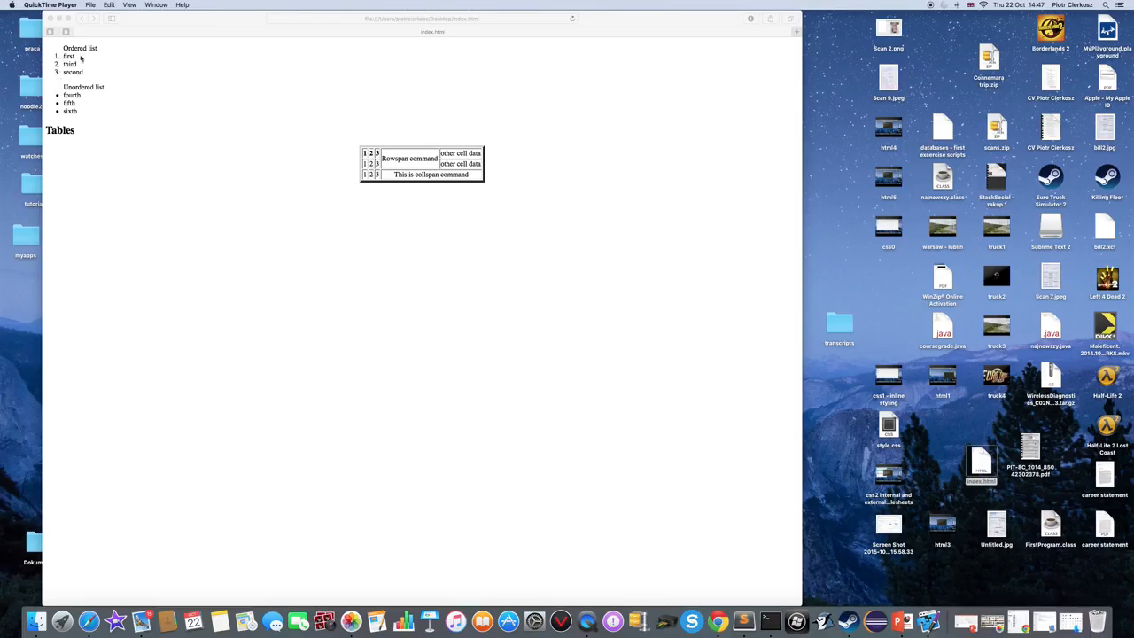
pyautogui.moveTo(103, 109)
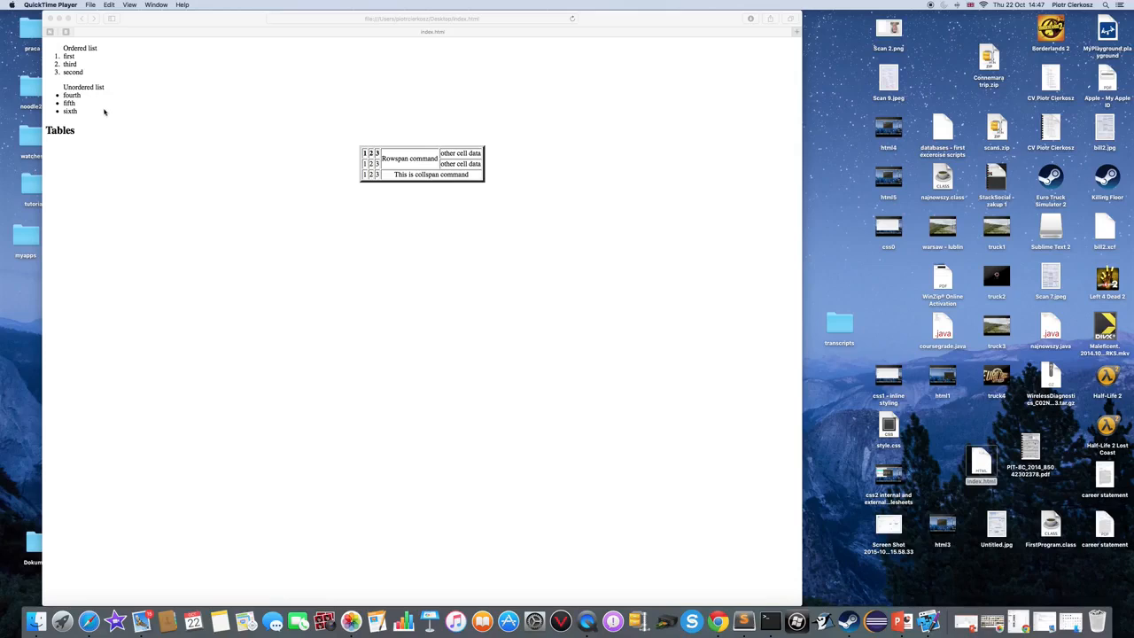
# Add <ol> and <ul> tags in the body with <li></li> items inside each list
pyautogui.click(74, 97)
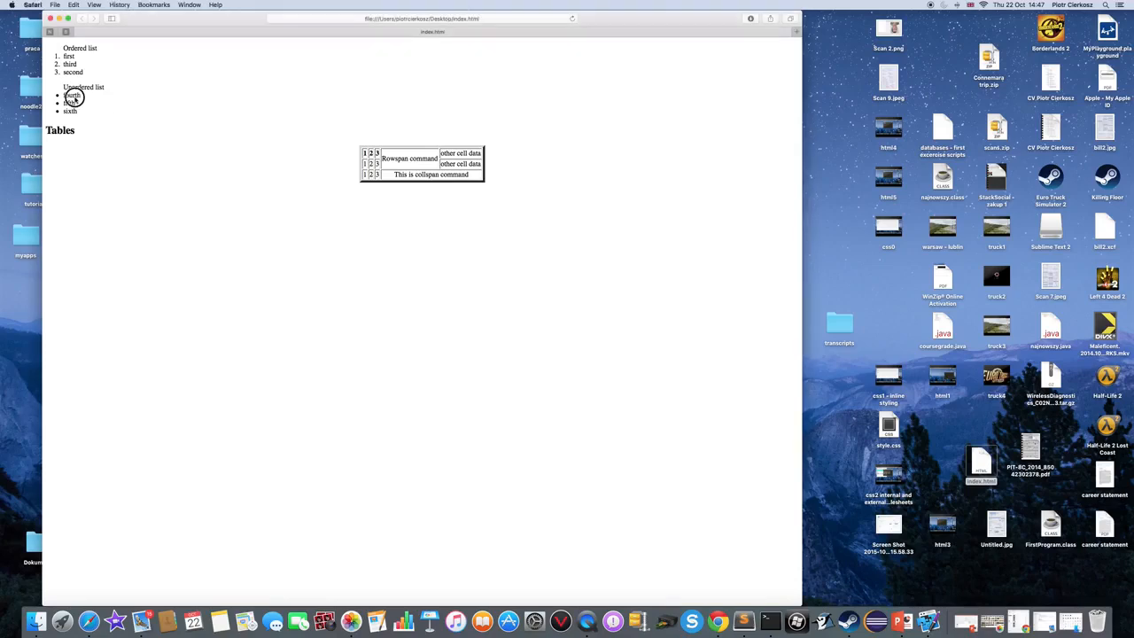
pyautogui.moveTo(60, 110)
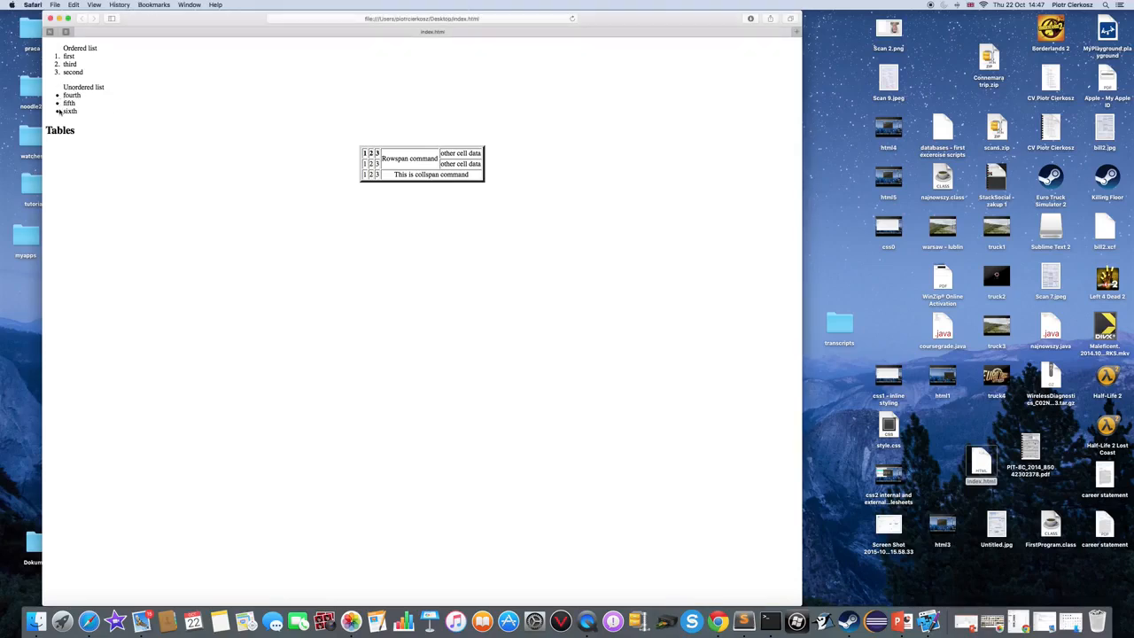
pyautogui.moveTo(138, 122)
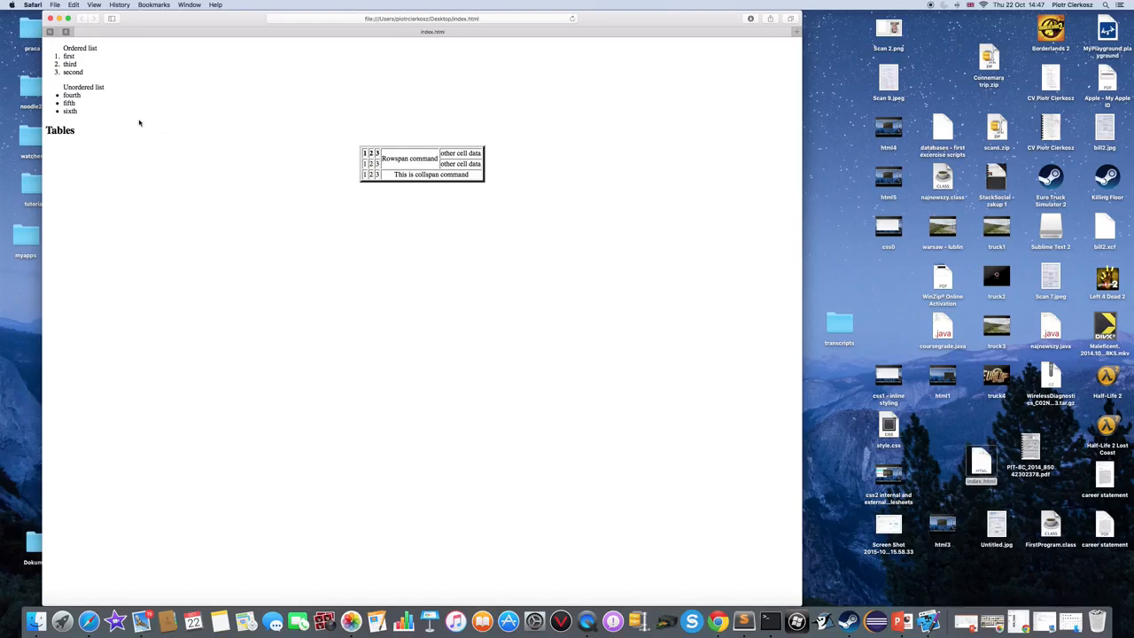
pyautogui.moveTo(326, 245)
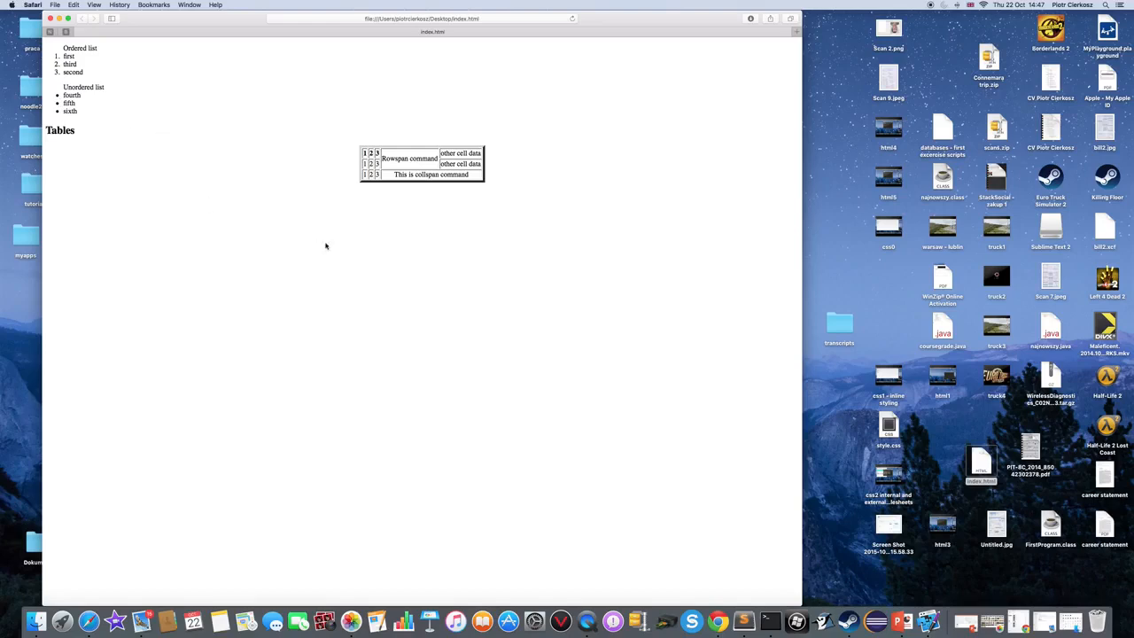
pyautogui.moveTo(249, 144)
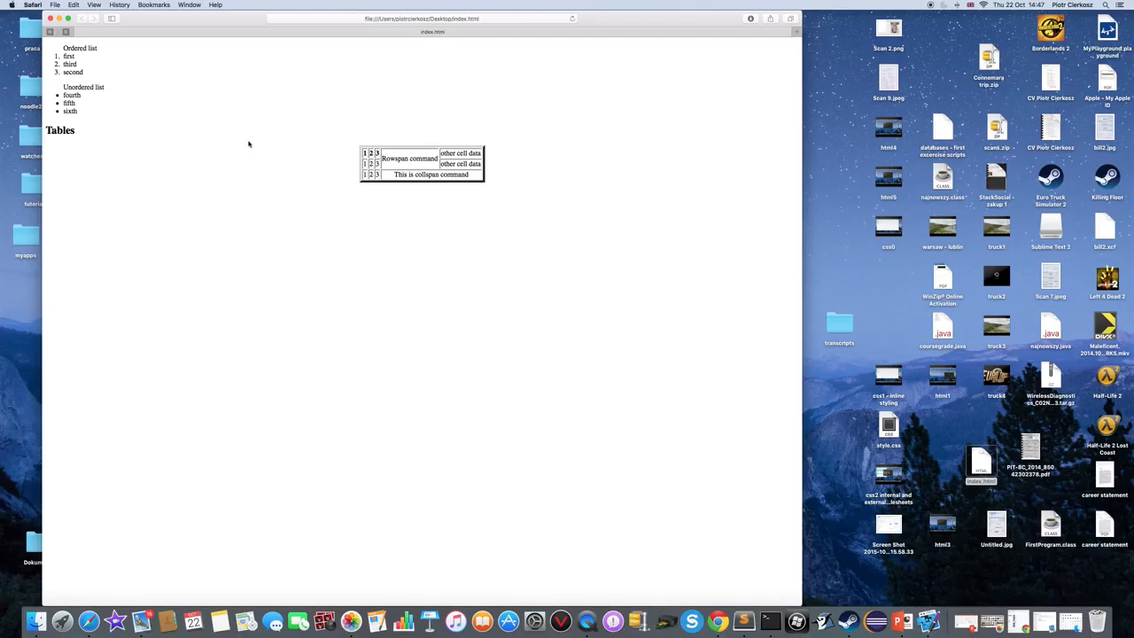
pyautogui.moveTo(269, 163)
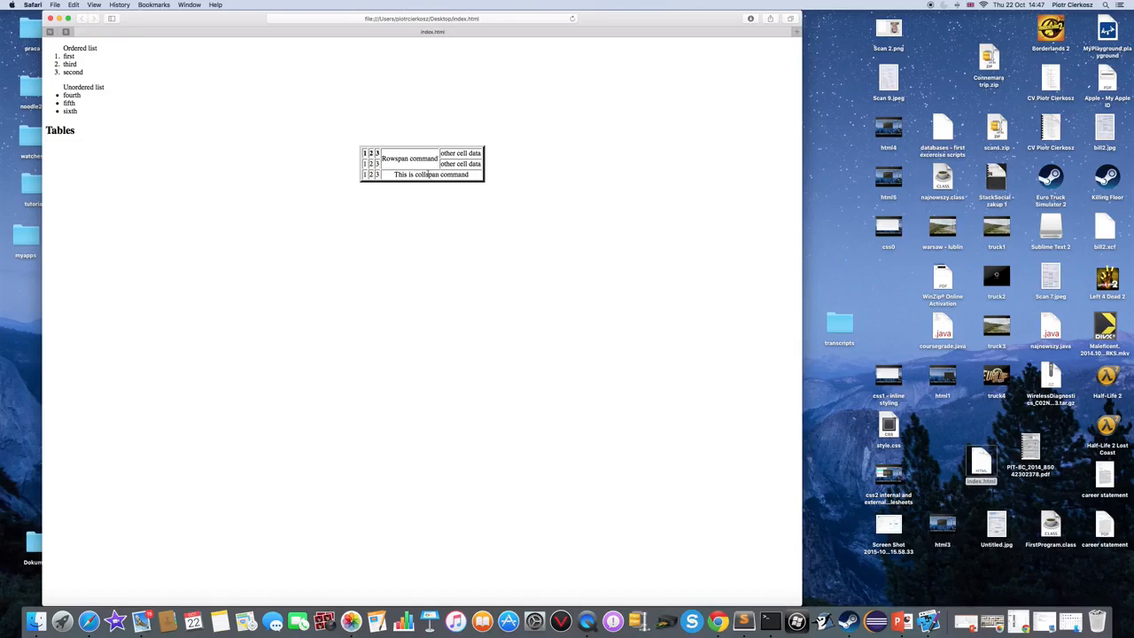
pyautogui.moveTo(489, 178)
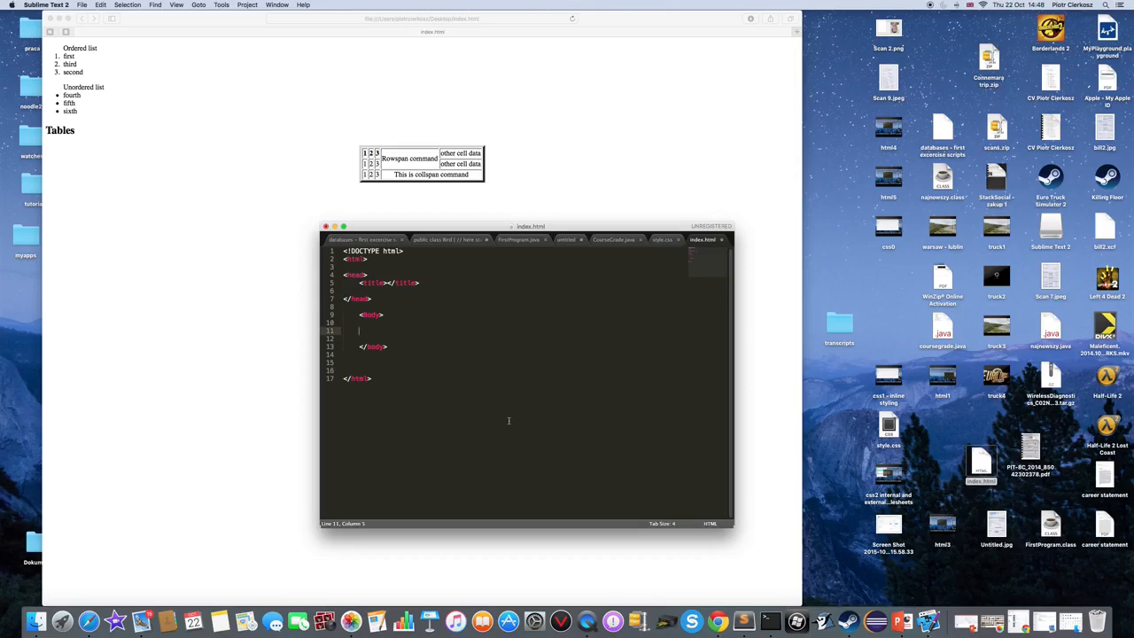
pyautogui.write('<')
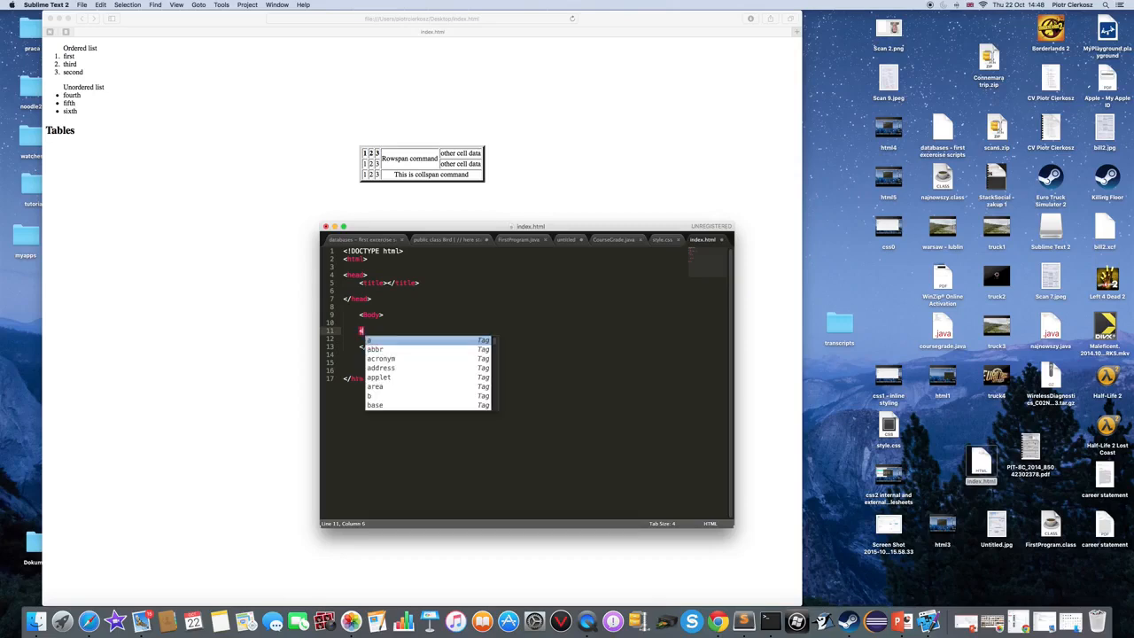
pyautogui.write('ol>')
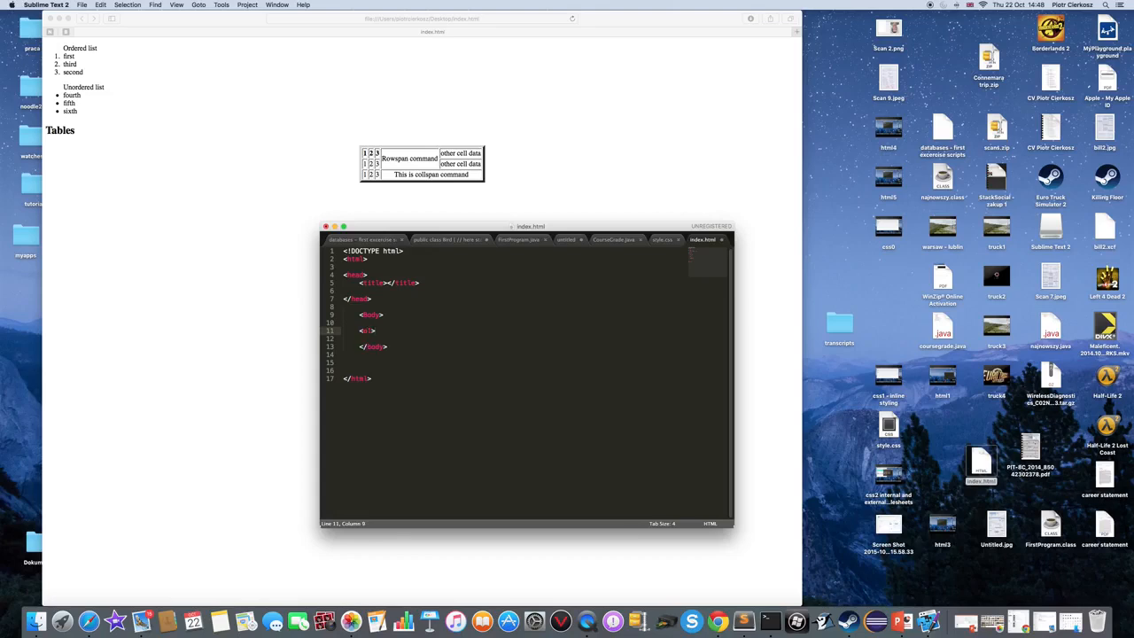
pyautogui.write('</ul>')
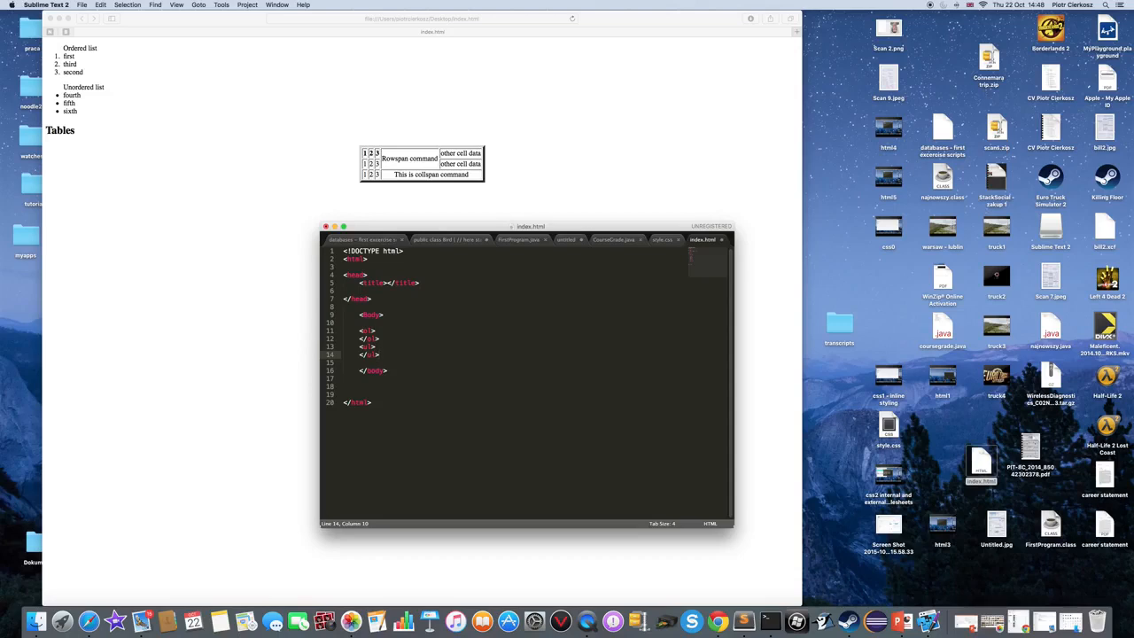
pyautogui.click(372, 331)
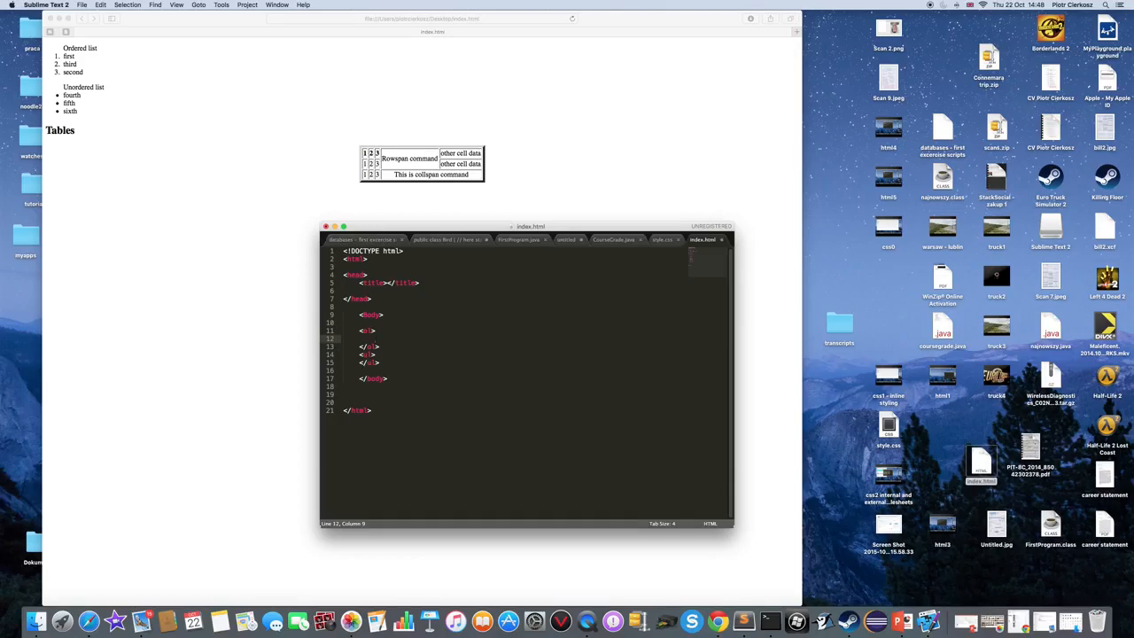
pyautogui.write('i')
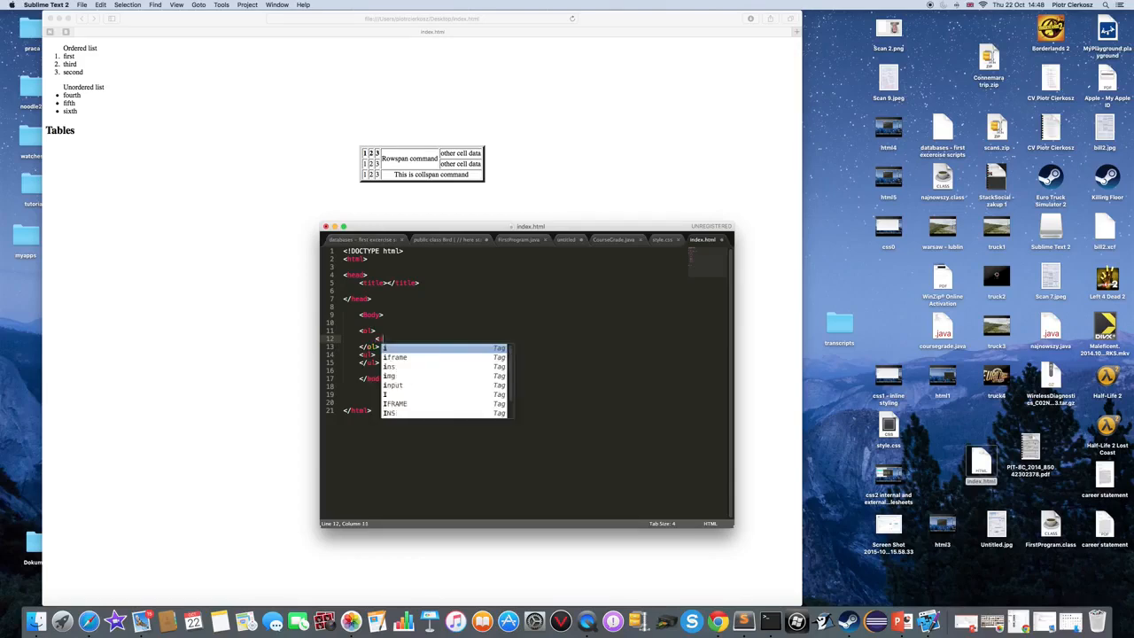
pyautogui.press('Escape')
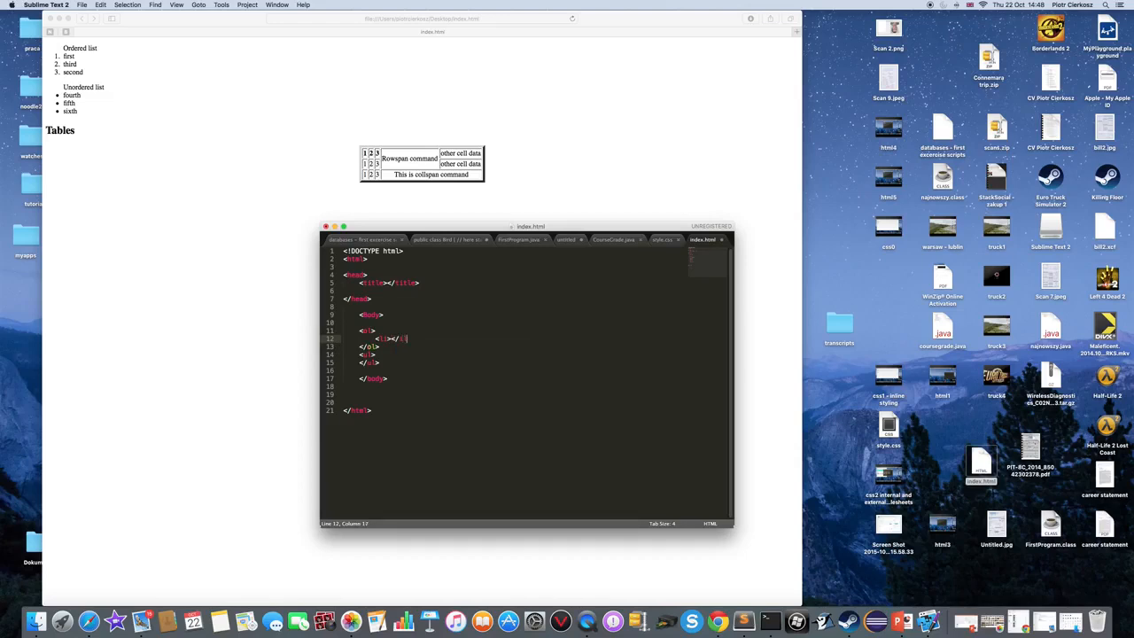
pyautogui.write('li></li><li></li>')
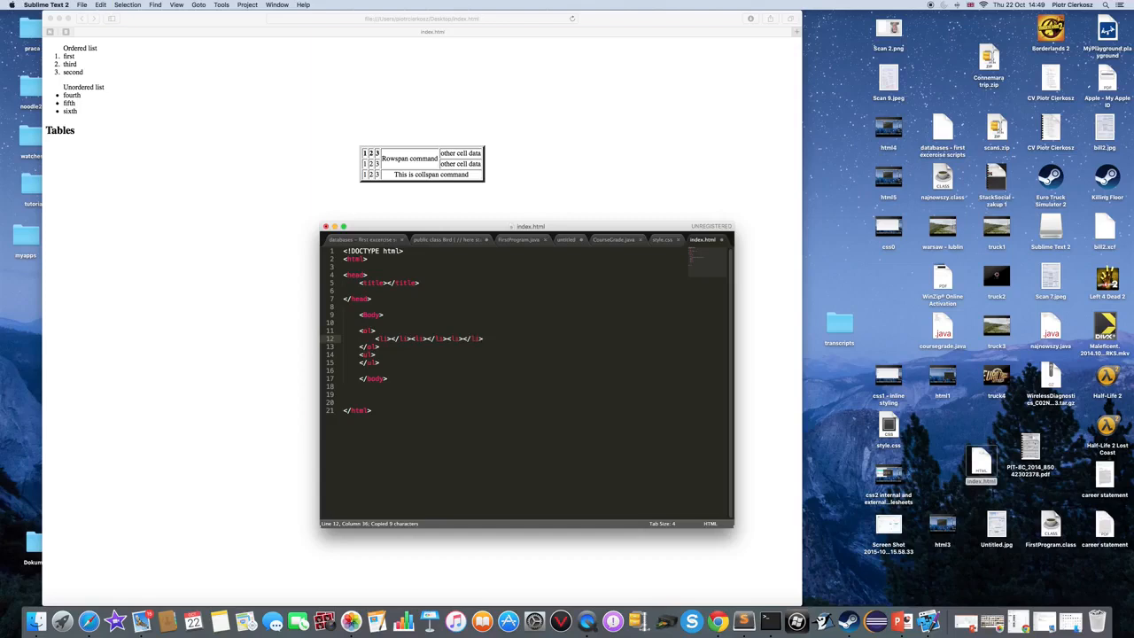
pyautogui.click(363, 354)
pyautogui.write('<li></li><li></li><li></li>')
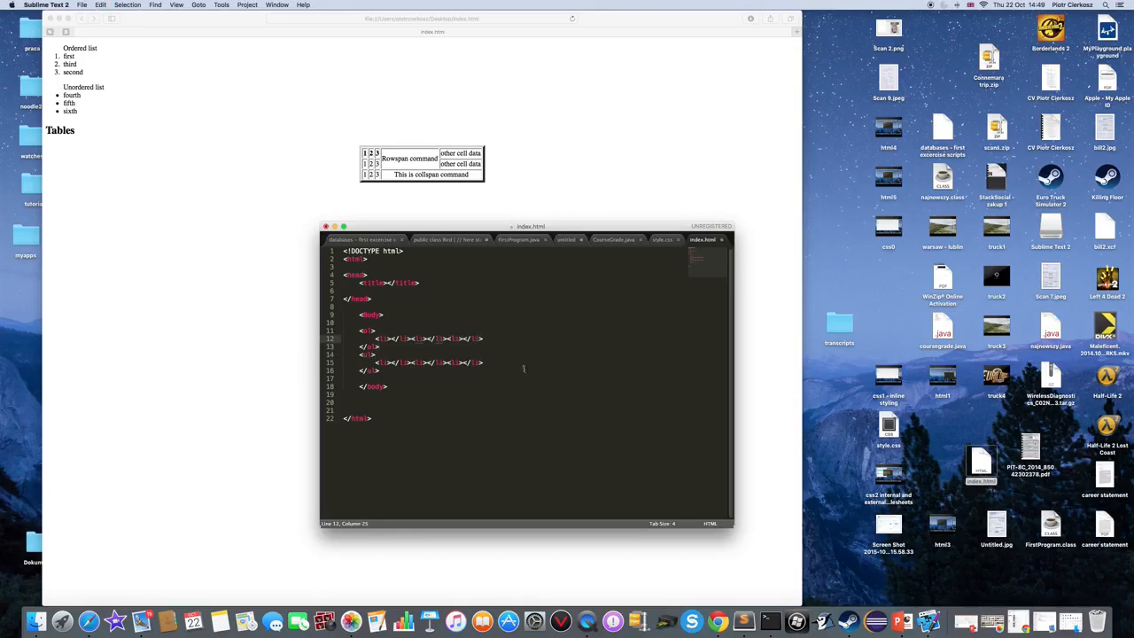
# Number the list items and label the lists 'Ordered list' and 'Unordered list'
pyautogui.click(406, 362)
pyautogui.write('4')
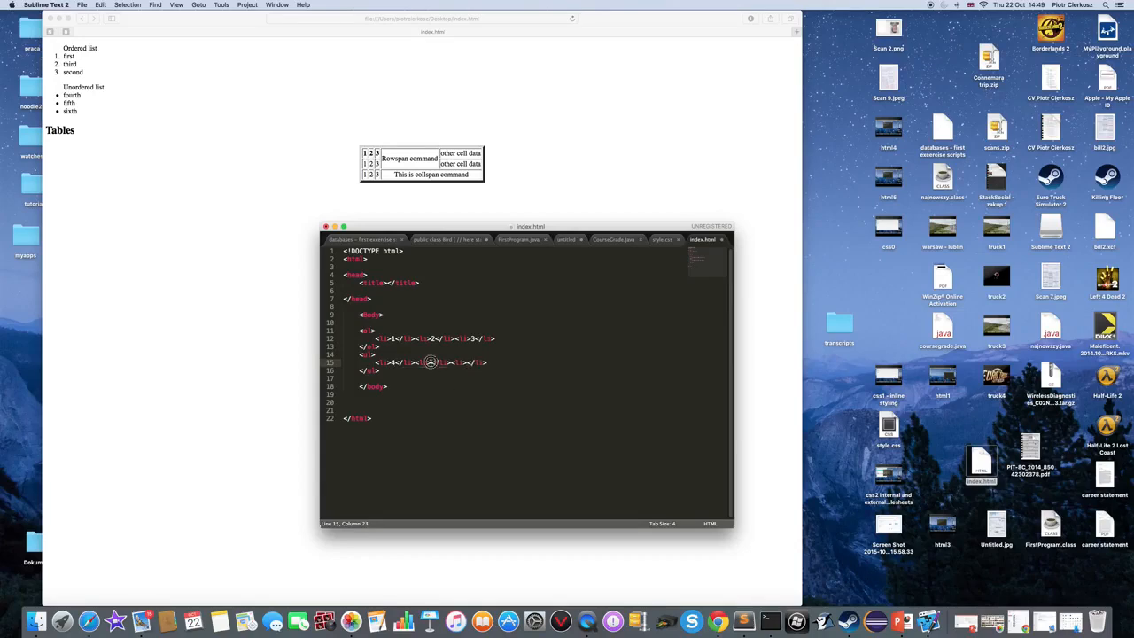
pyautogui.write('5')
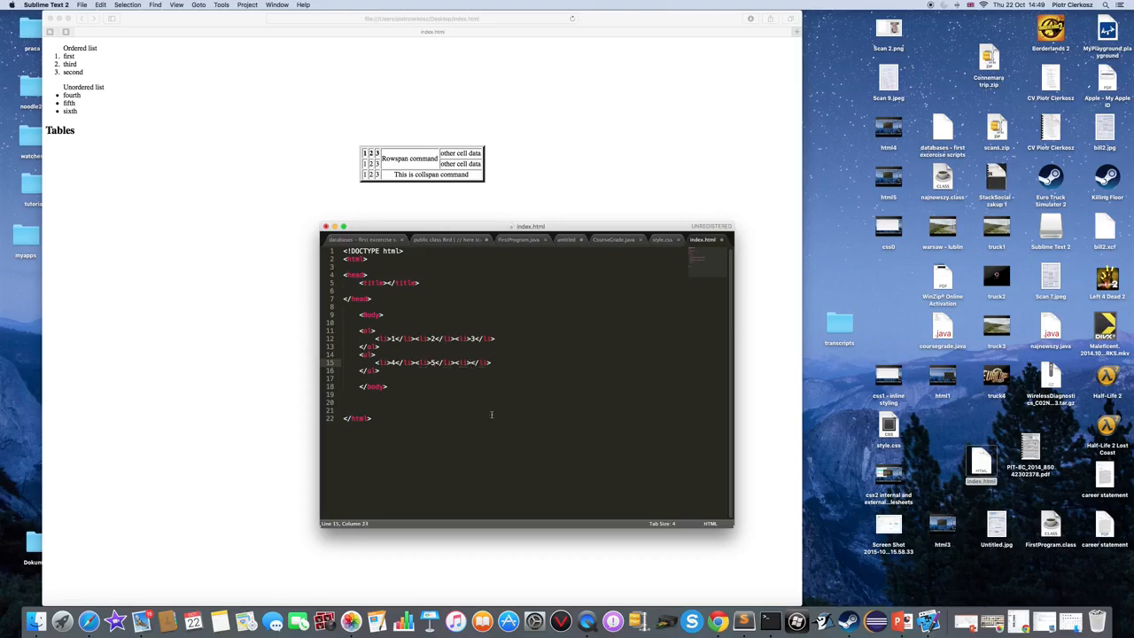
pyautogui.click(388, 330)
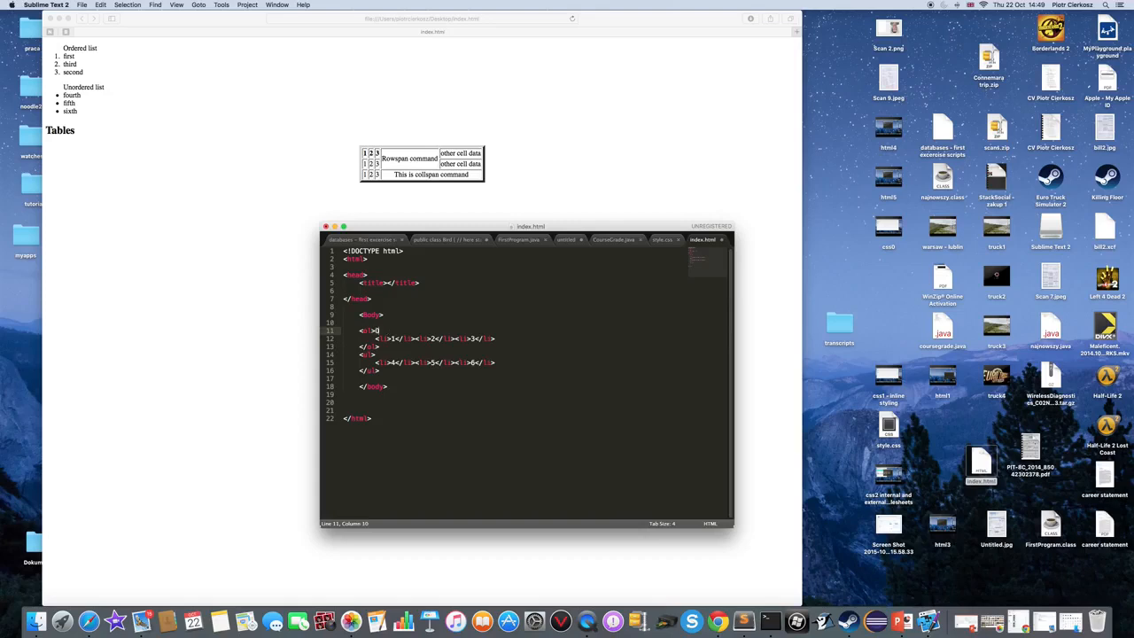
pyautogui.write('Ordered list')
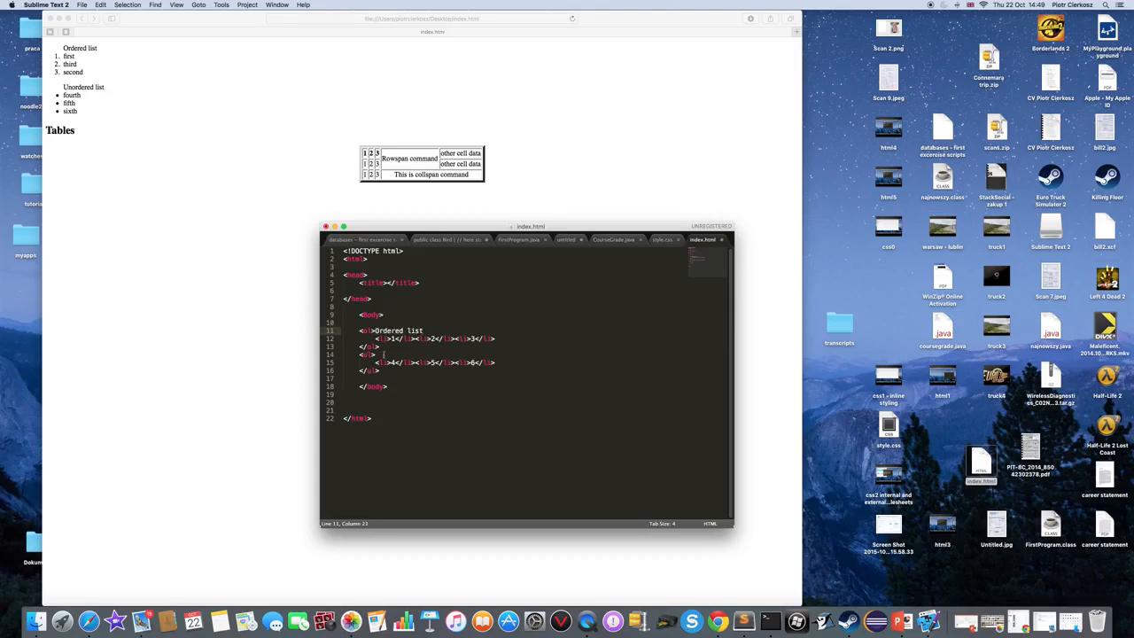
pyautogui.write('Unord')
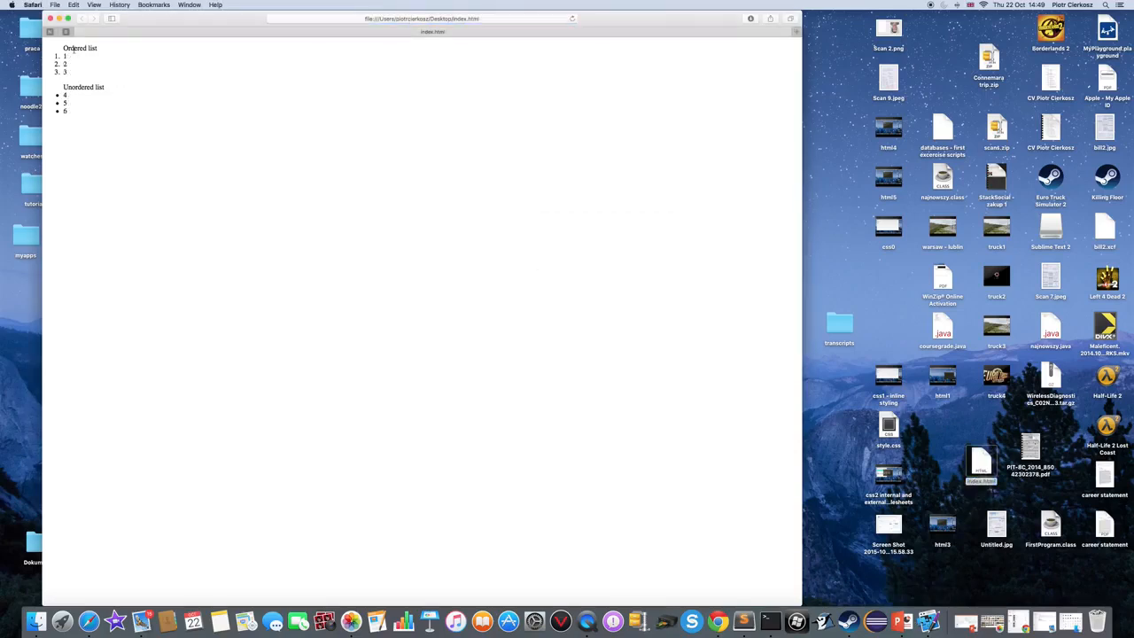
pyautogui.moveTo(29, 295)
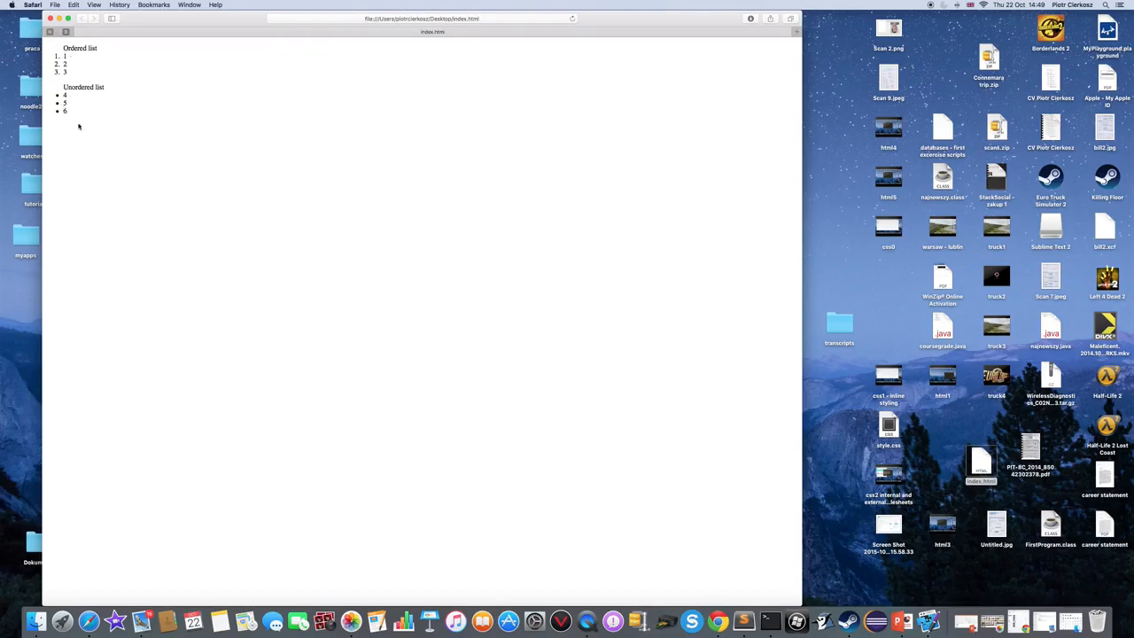
pyautogui.moveTo(744, 620)
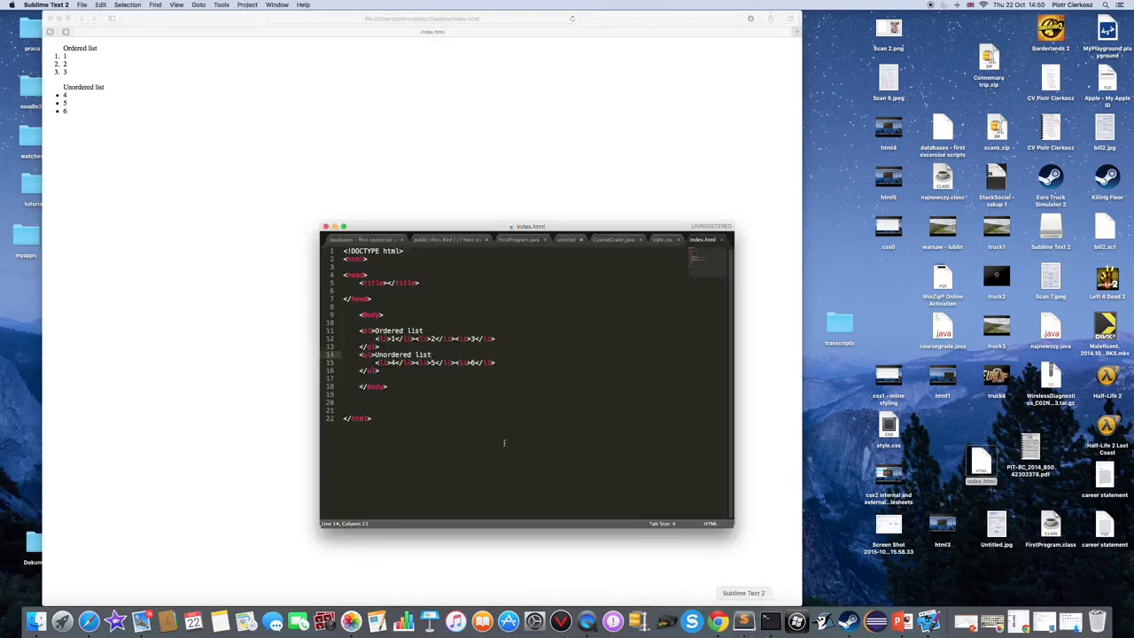
# Add <h2>Lists</h2> above the lists and <h2>Tables</h2> after them
pyautogui.click(393, 370)
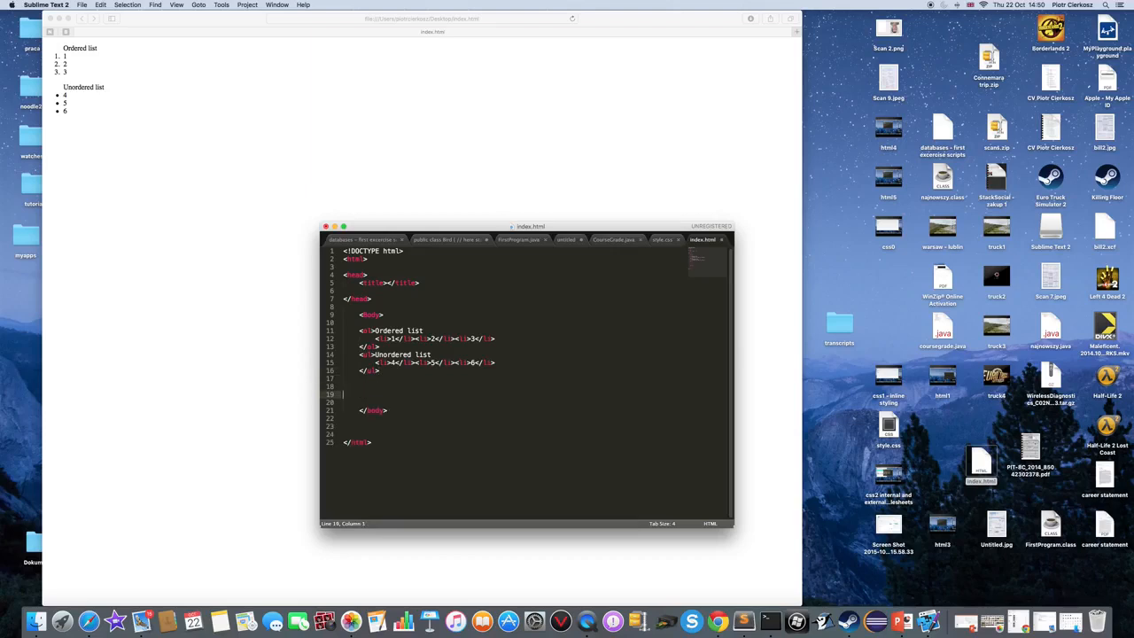
pyautogui.write('ables</h2>')
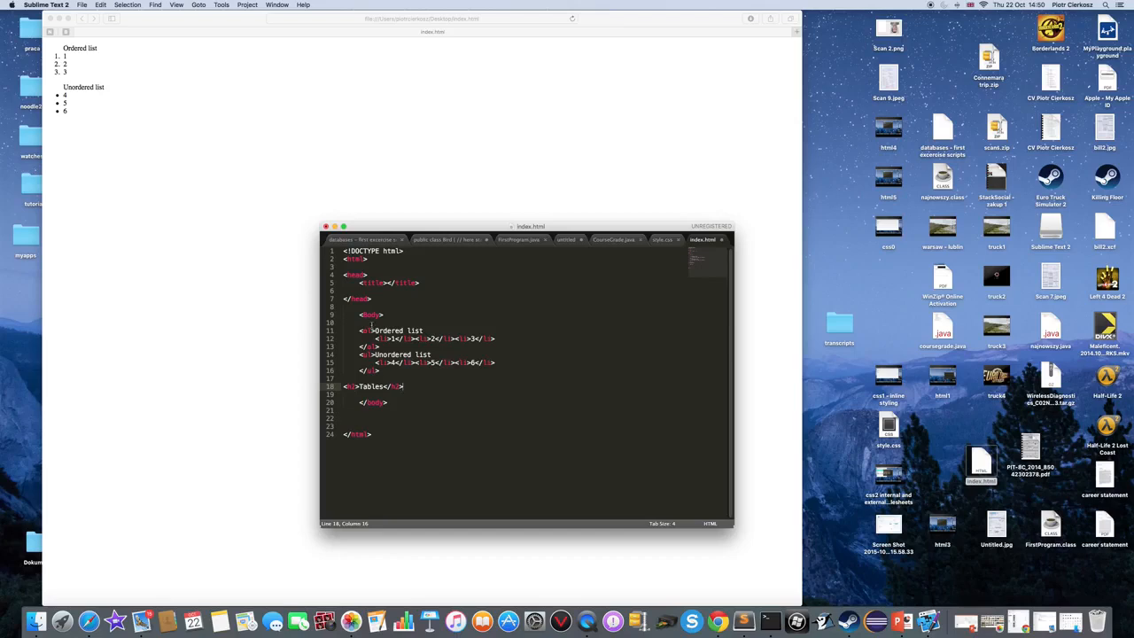
pyautogui.write('a')
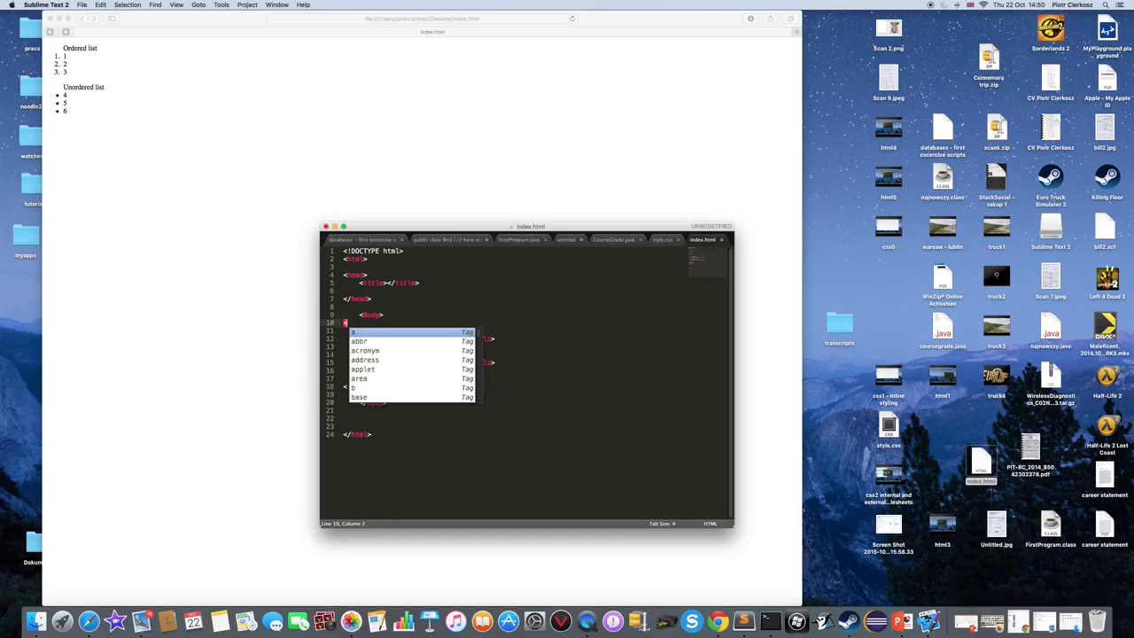
pyautogui.write('h2>Lists</h2>')
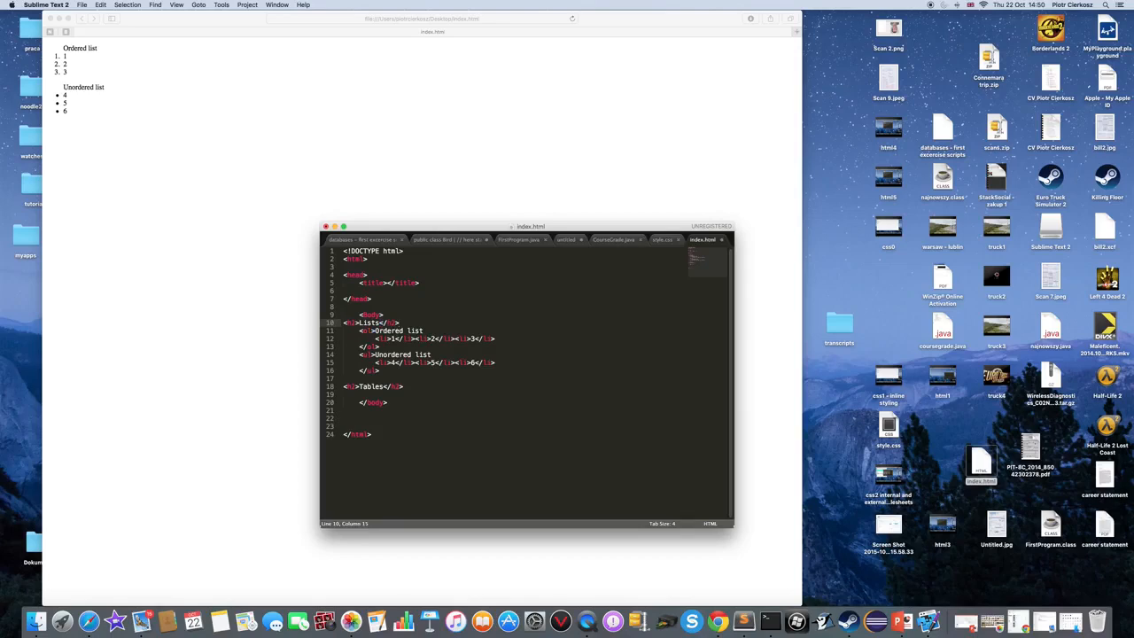
pyautogui.click(413, 394)
pyautogui.write('<table>')
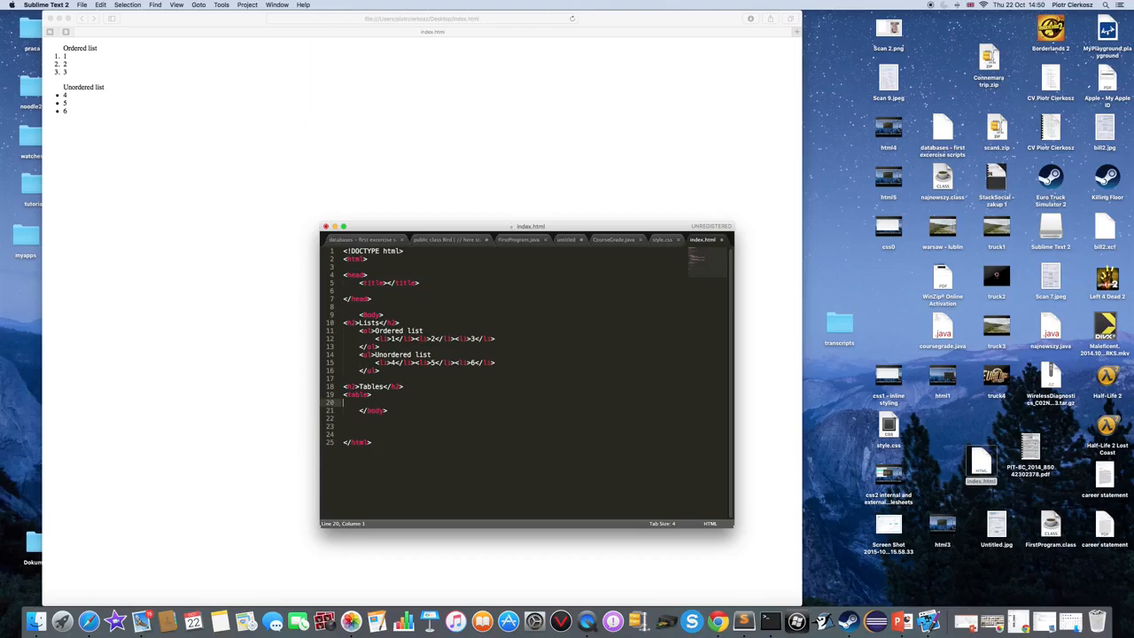
# Add a <table></table> element with a <tr> row inside it under the Tables heading
pyautogui.write('</')
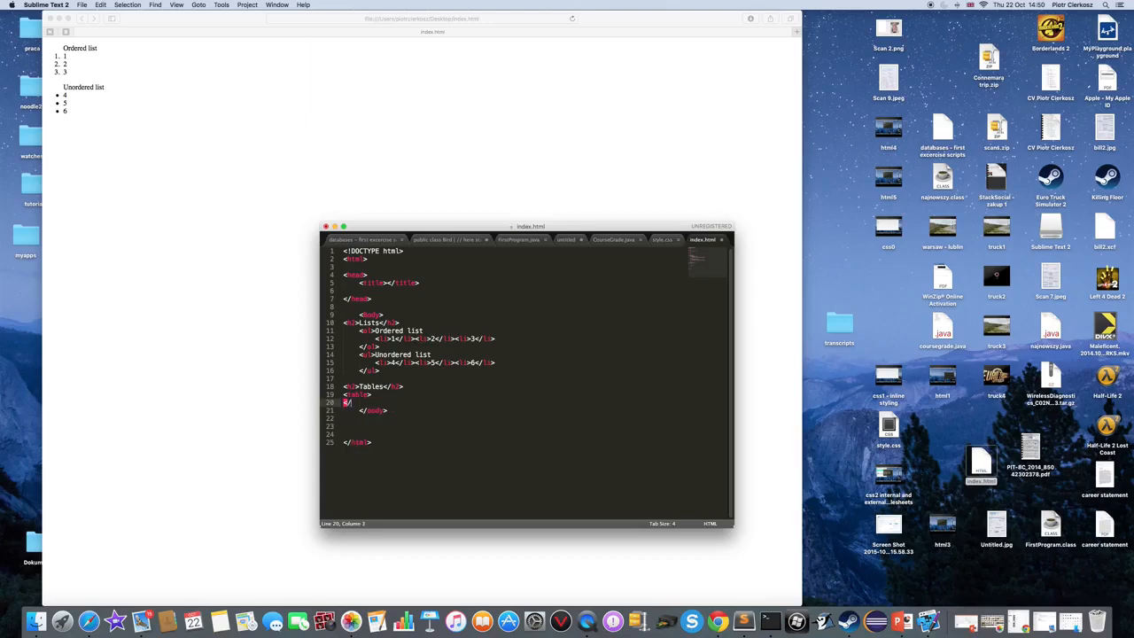
pyautogui.write('table>')
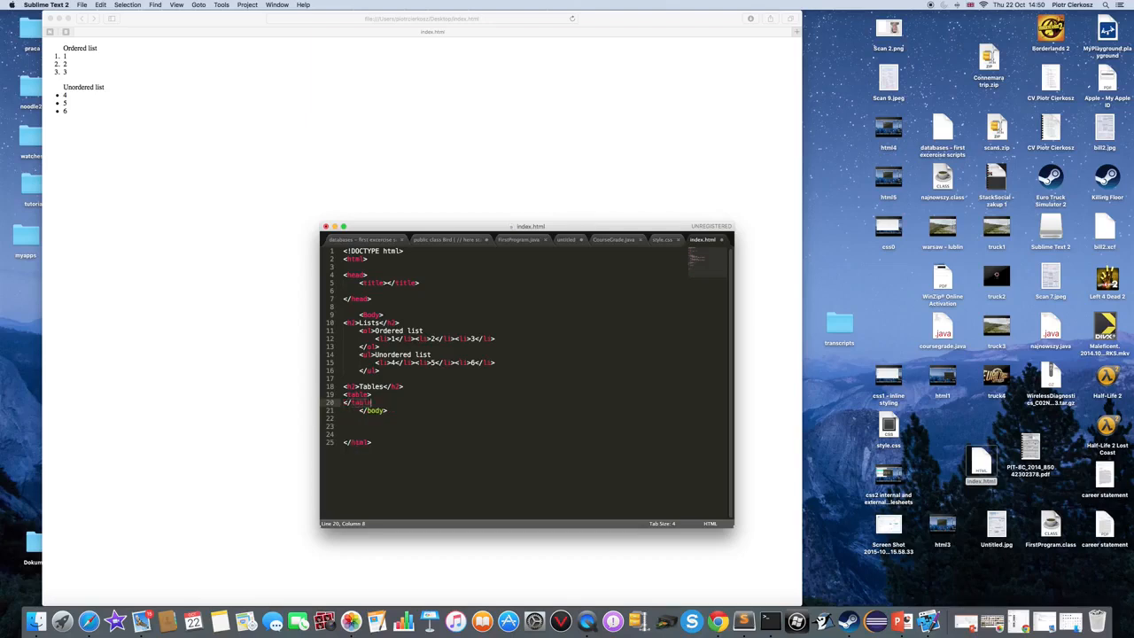
pyautogui.write('/')
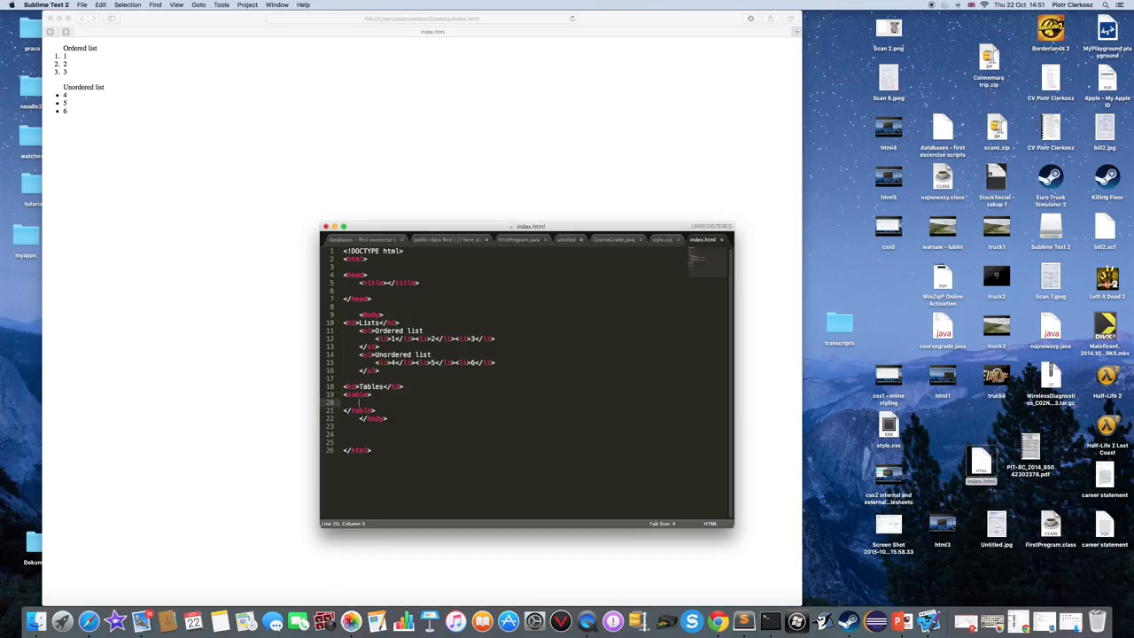
pyautogui.write('<tr>')
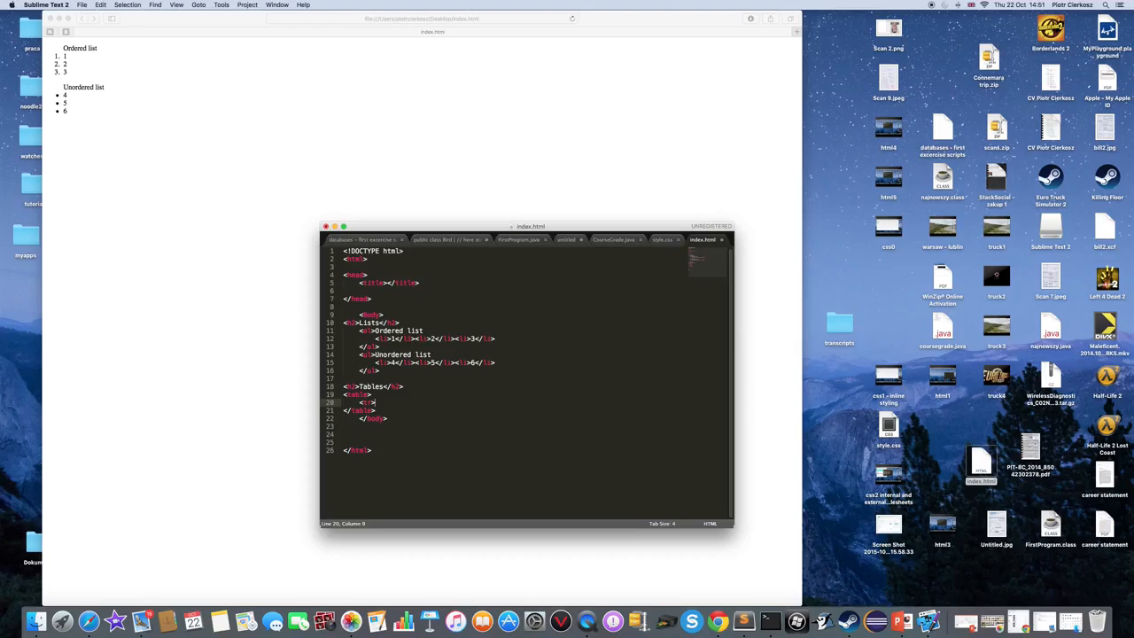
# Close the </tr> row and fill it with <td></td> cells
pyautogui.write('</')
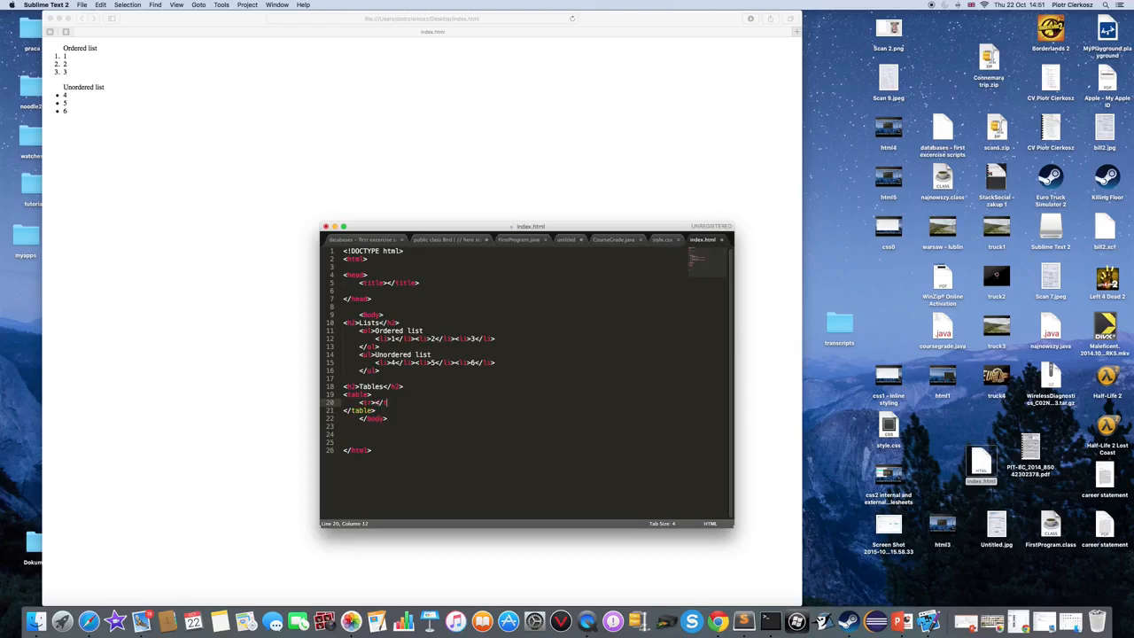
pyautogui.write('tr>')
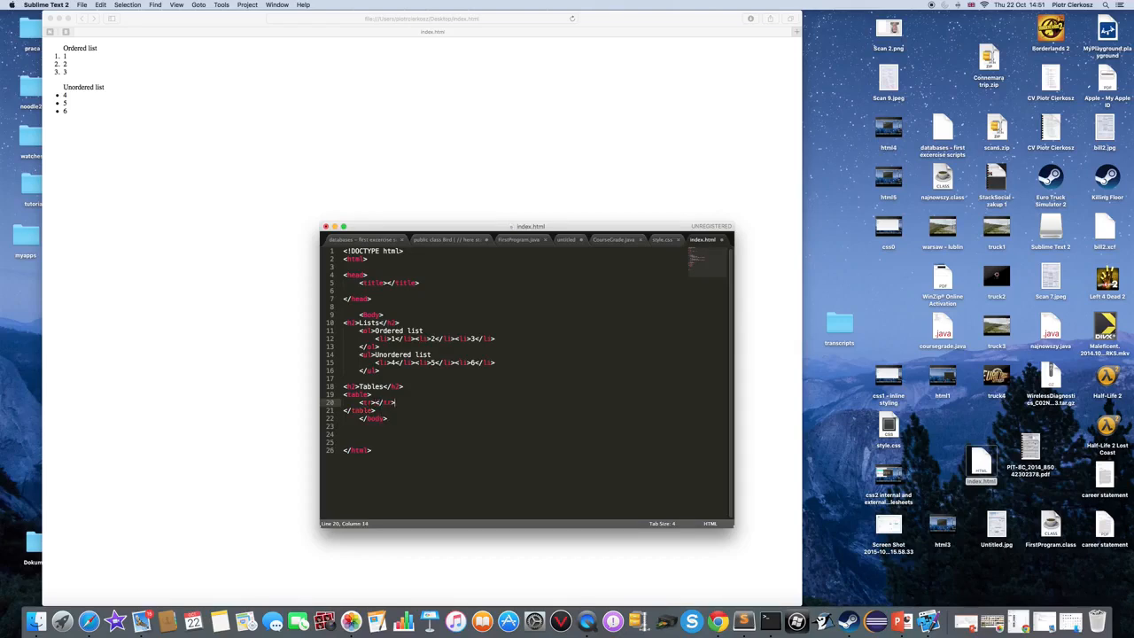
pyautogui.press('left')
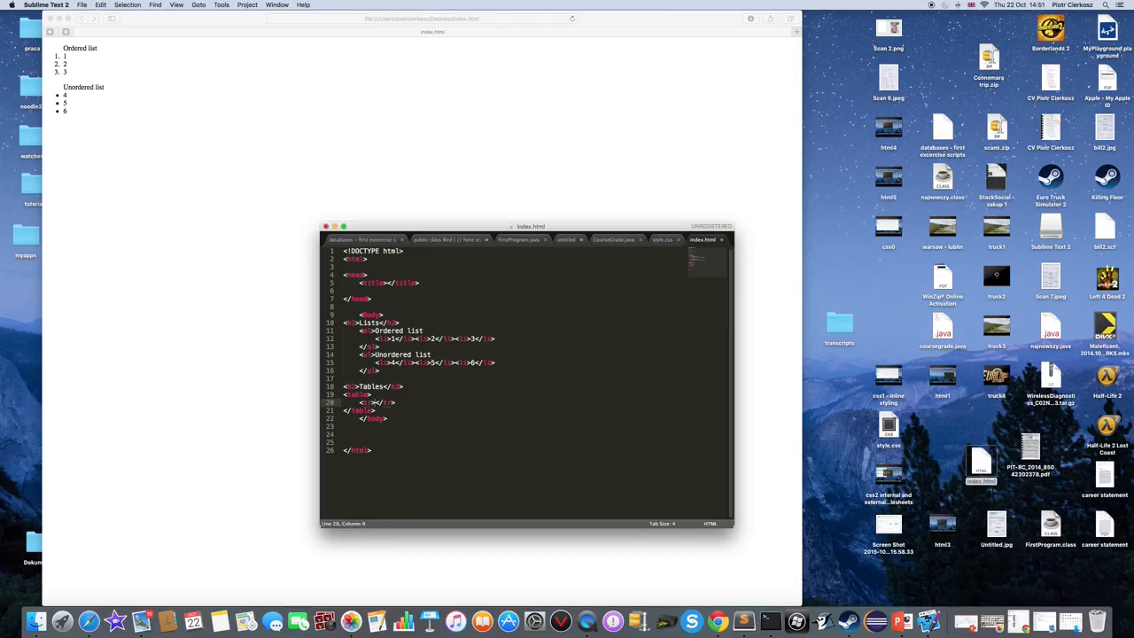
pyautogui.write('t')
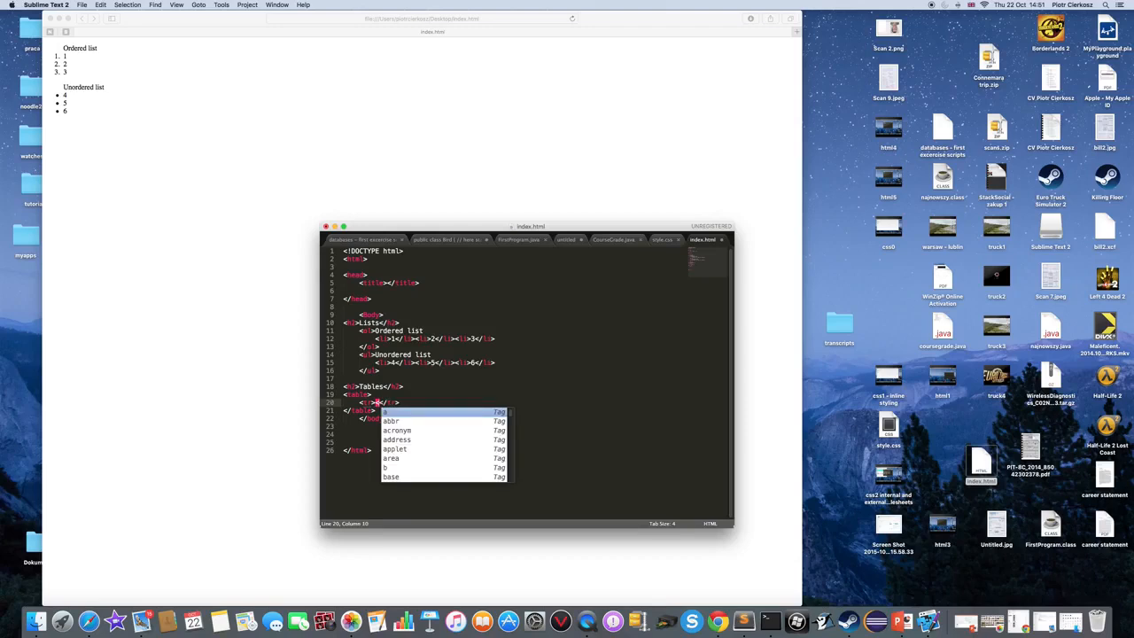
pyautogui.write('td')
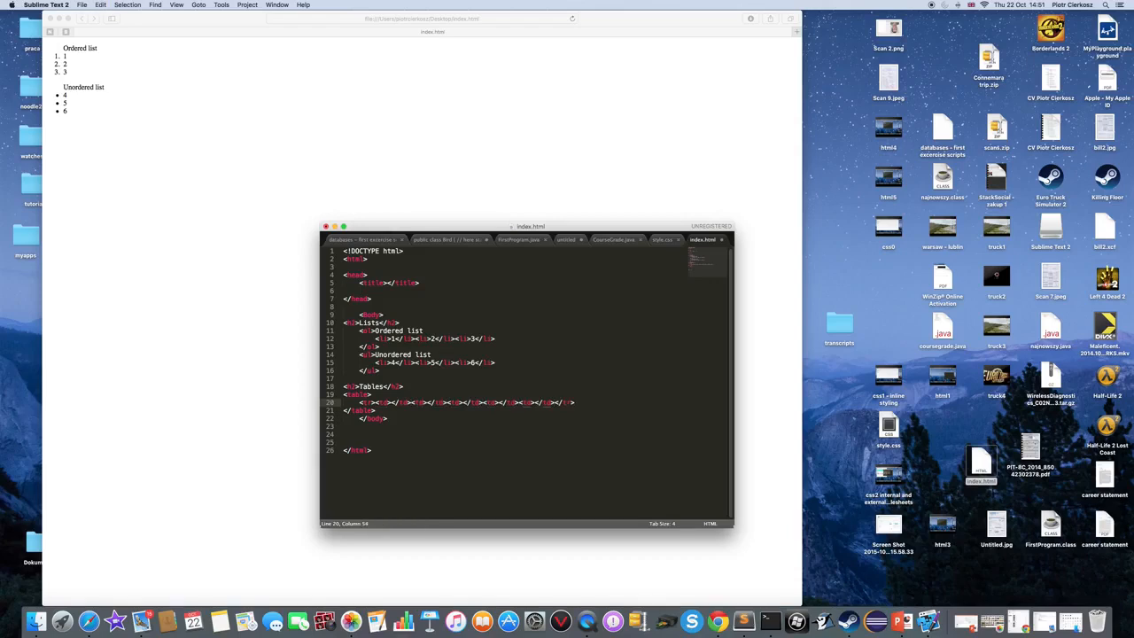
# Duplicate the row into five rows of numbered cells and check the result in Safari
pyautogui.click(393, 400)
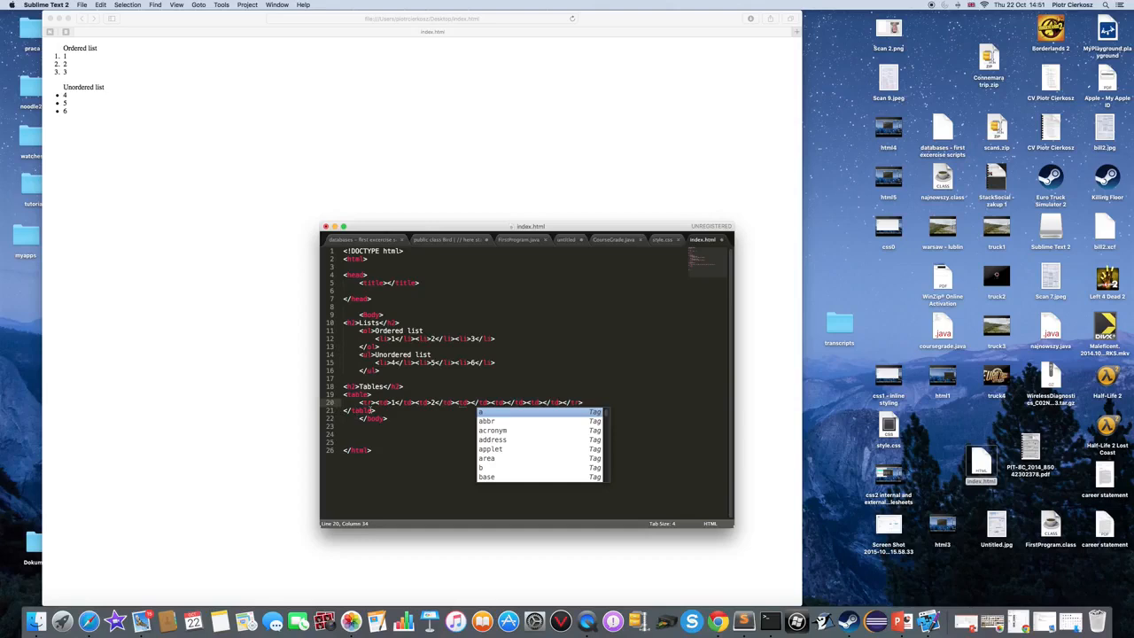
pyautogui.press('Escape')
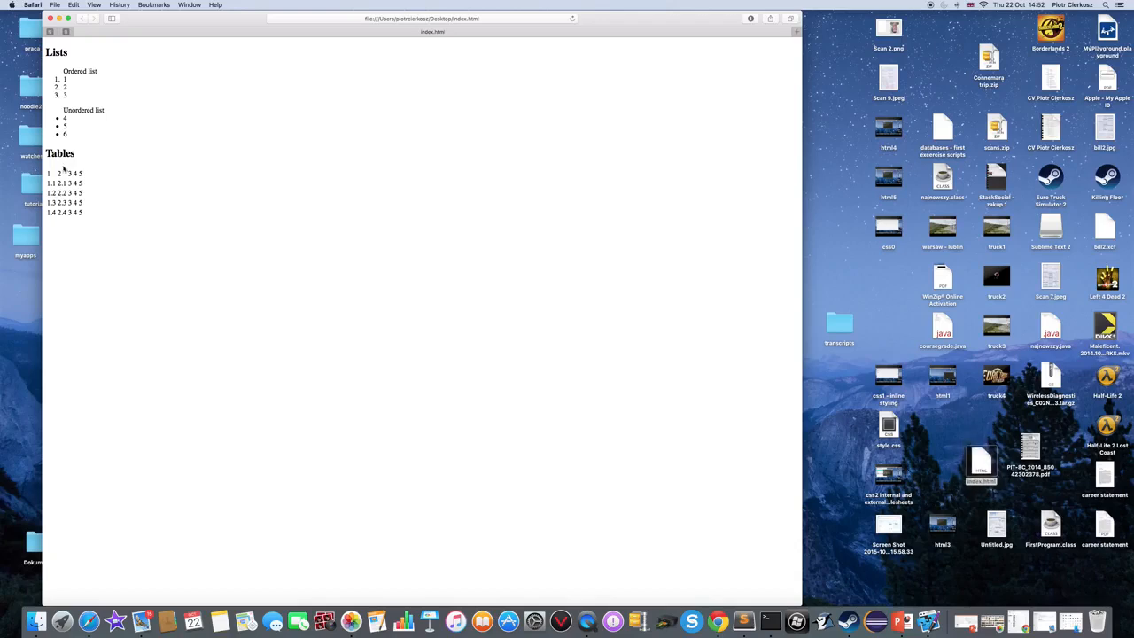
pyautogui.moveTo(89, 176)
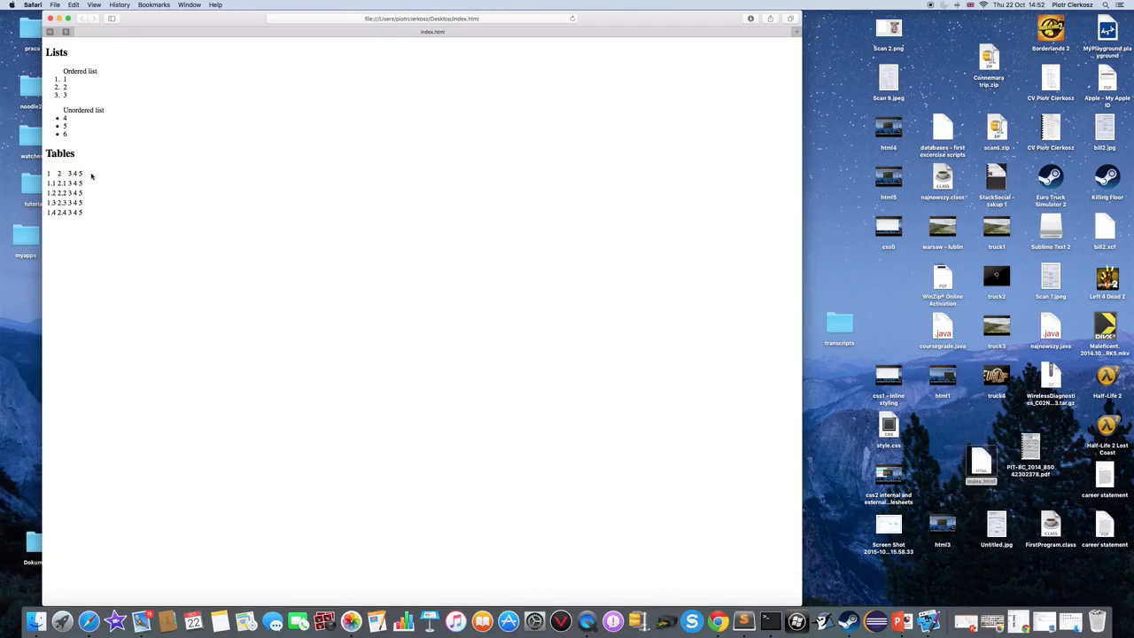
pyautogui.moveTo(629, 525)
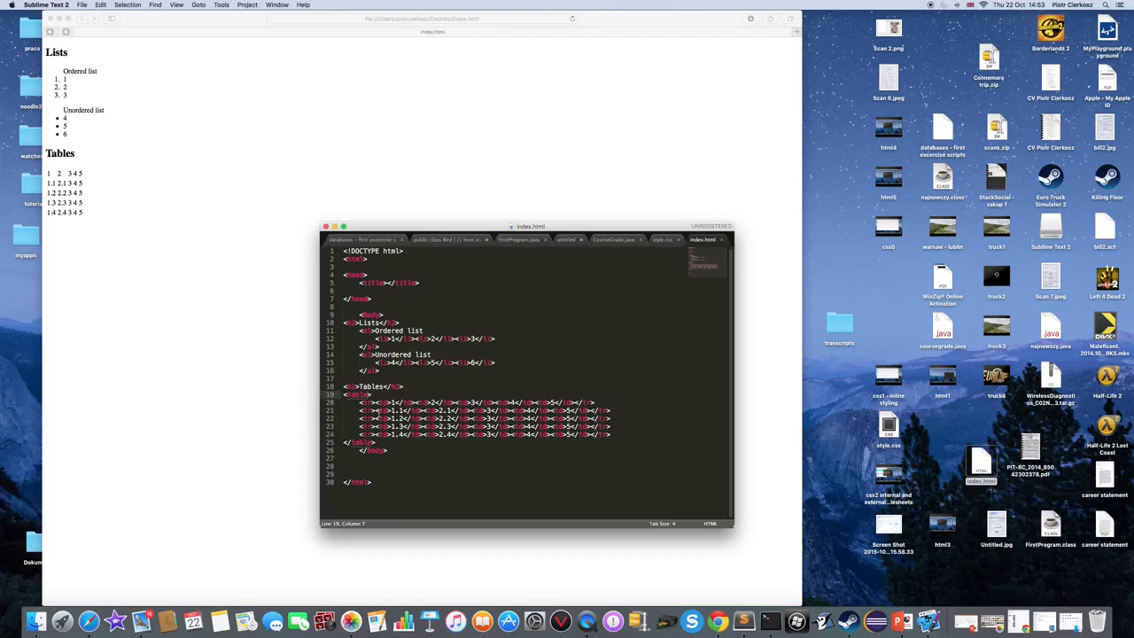
# Add a border attribute to the <table> tag so each cell is outlined
pyautogui.write('border')
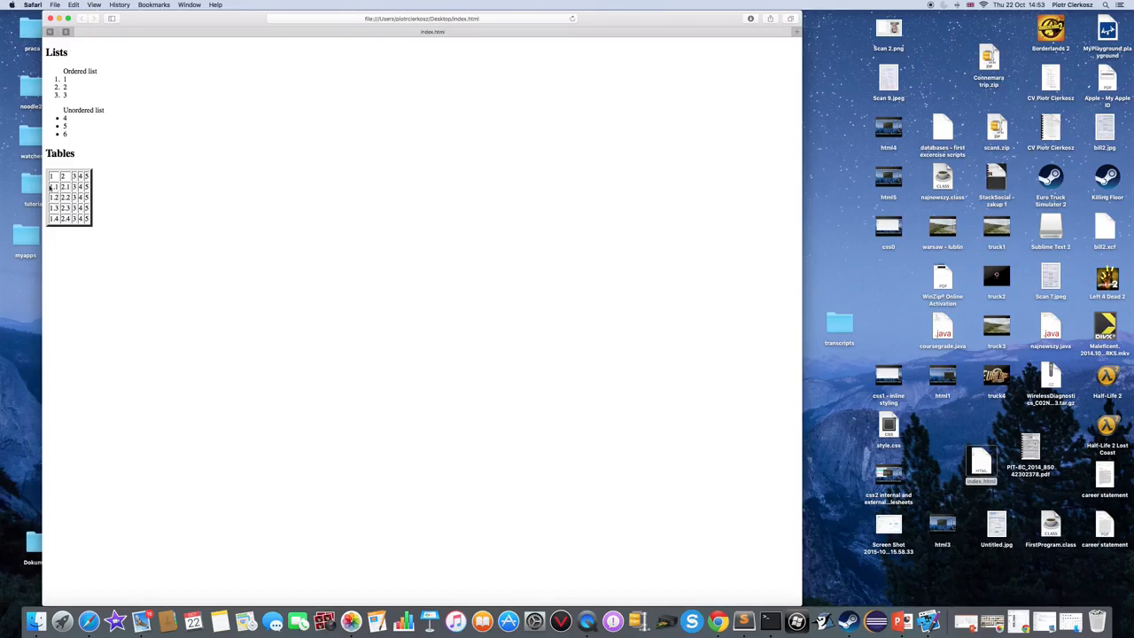
pyautogui.moveTo(744, 539)
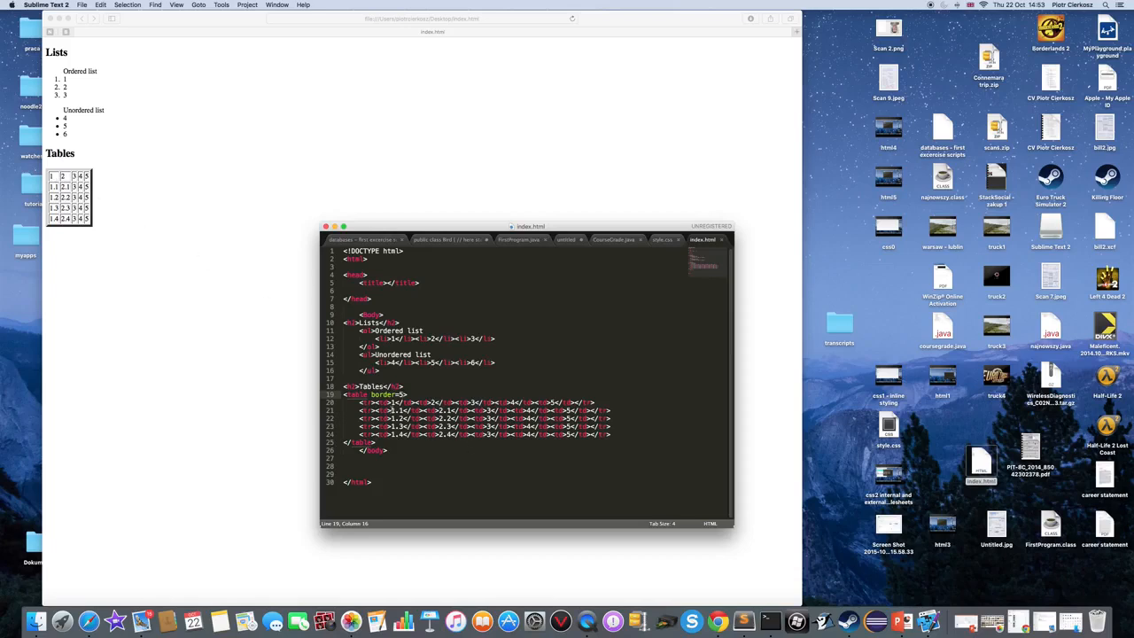
pyautogui.click(393, 402)
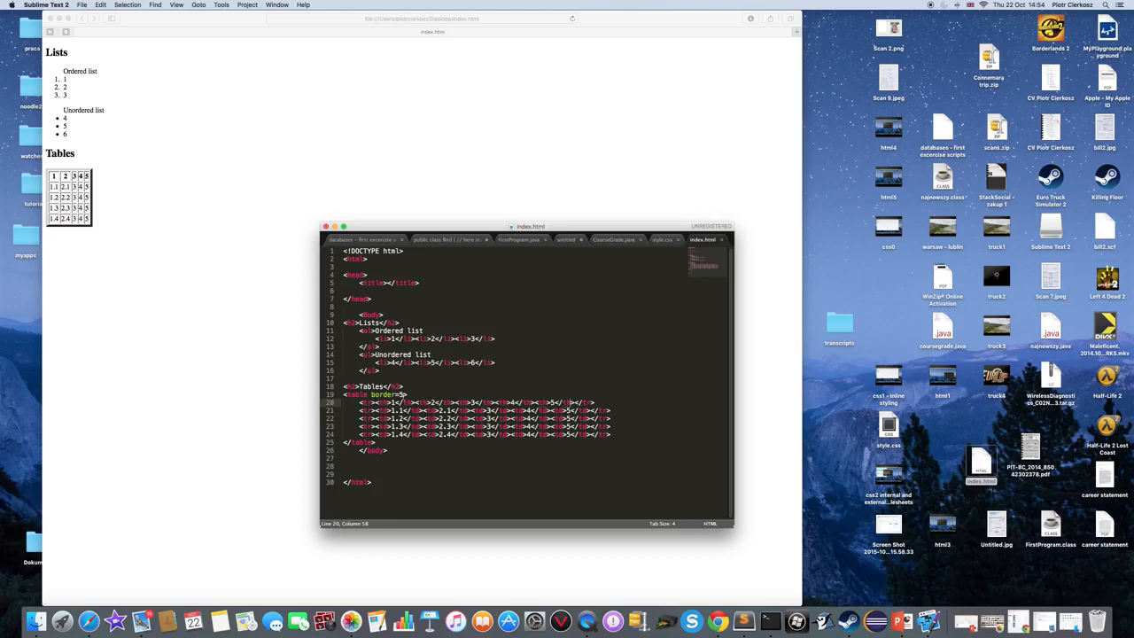
# Change the first row's <td> cells to <th> header cells
pyautogui.click(367, 402)
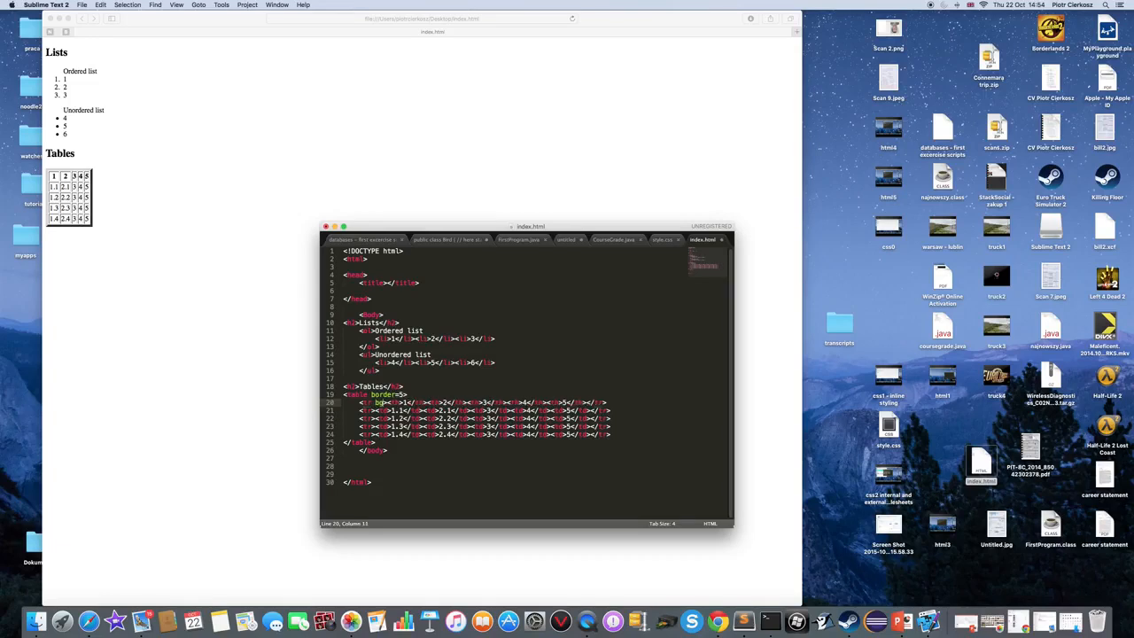
# Add bgcolor=gray to the first <tr> row and start a new tag above it
pyautogui.write('bgcolor=')
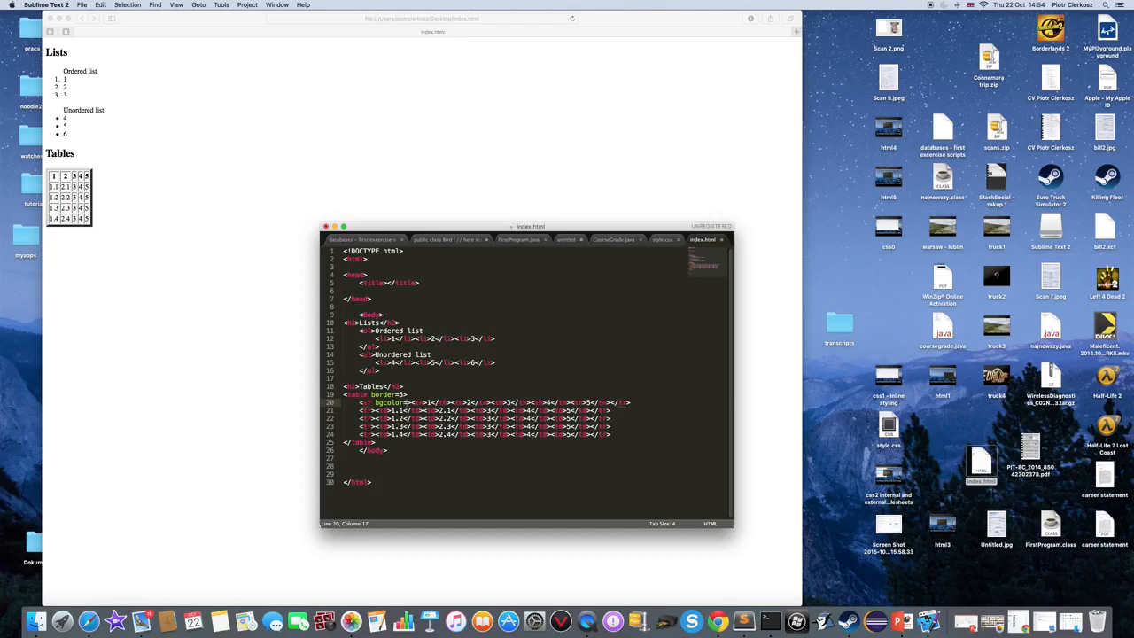
pyautogui.write('gray')
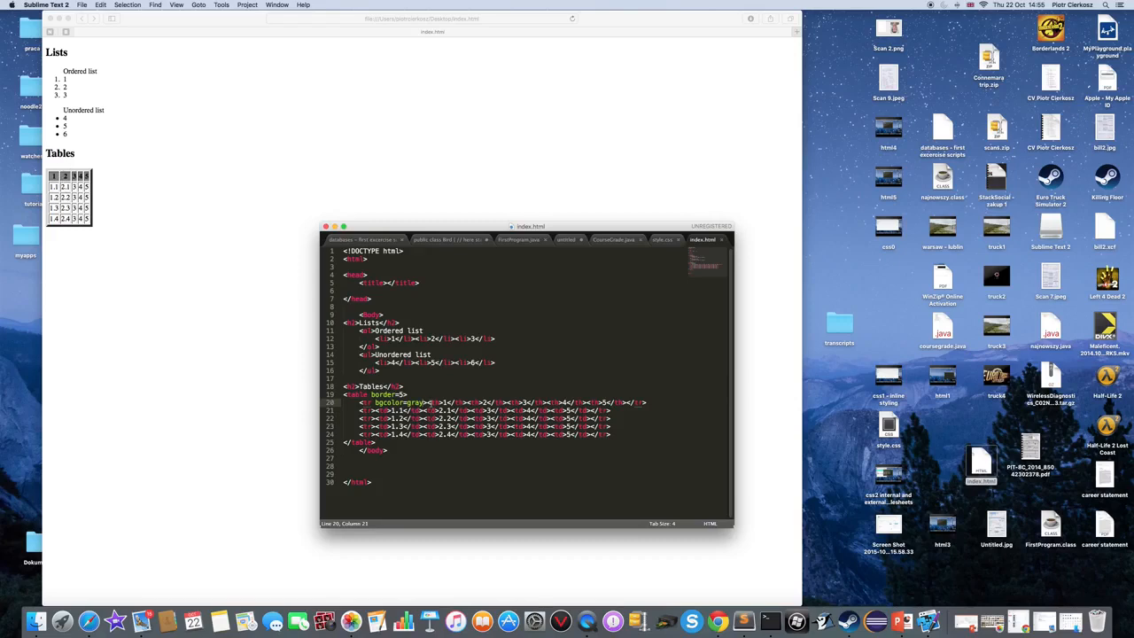
pyautogui.write('<')
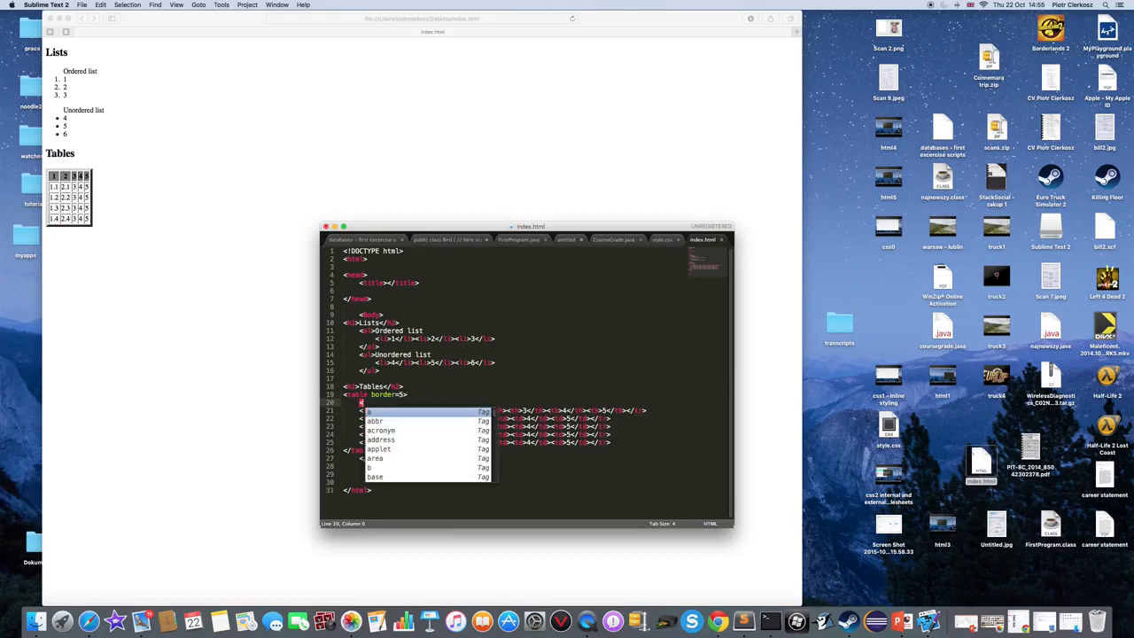
# Add <caption>Table name</caption> to the table and begin an align=left attribute
pyautogui.write('caption')
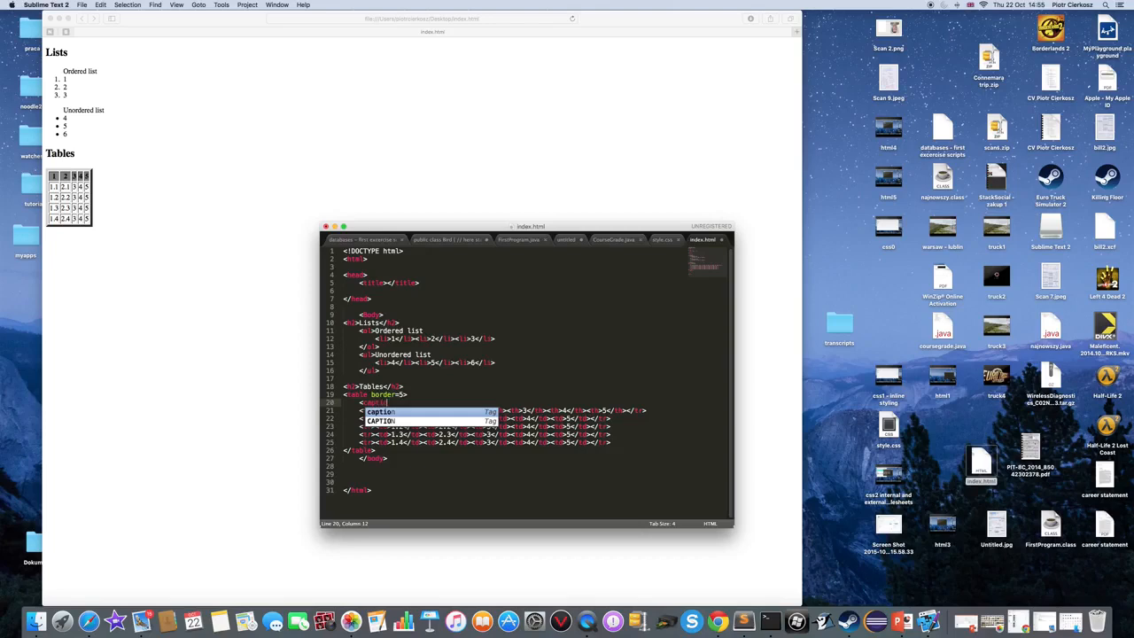
pyautogui.write('n>')
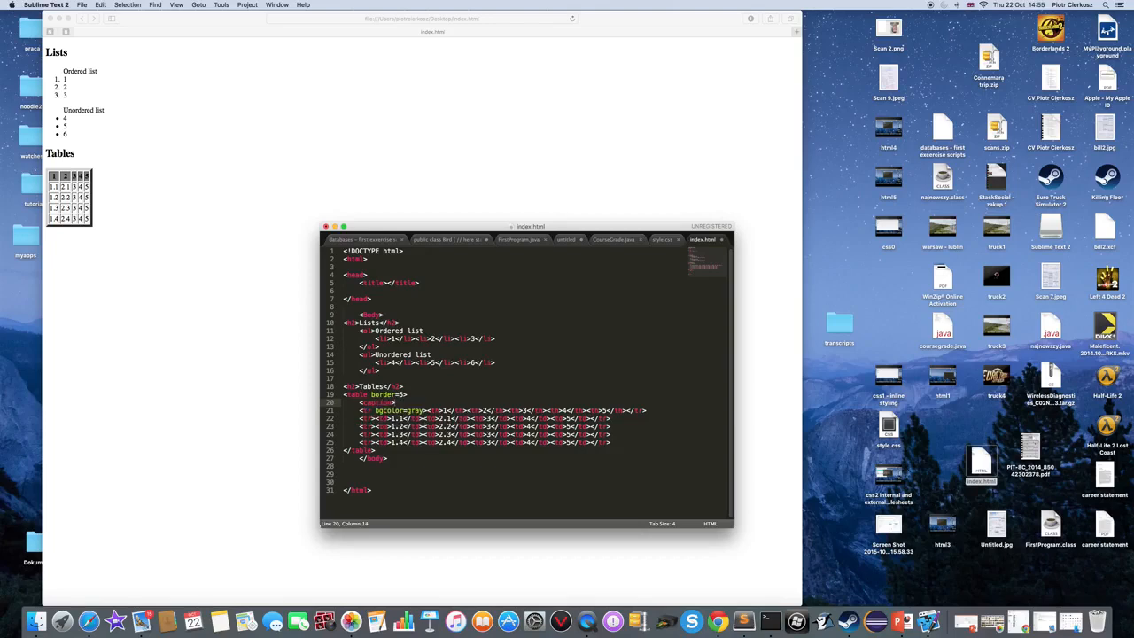
pyautogui.write('Table n')
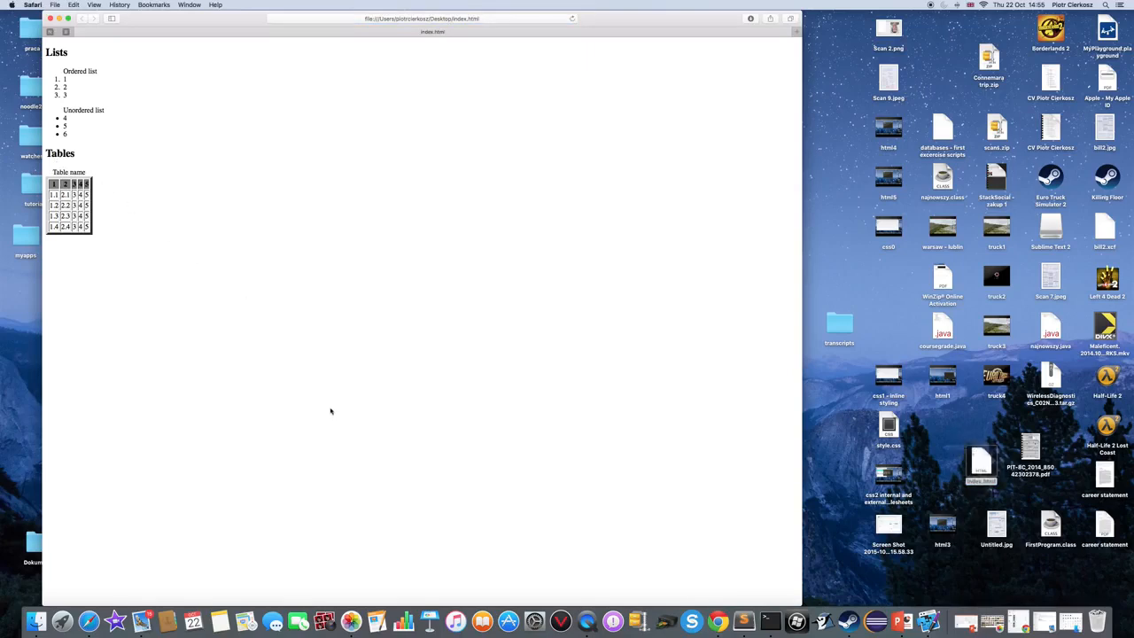
pyautogui.moveTo(666, 567)
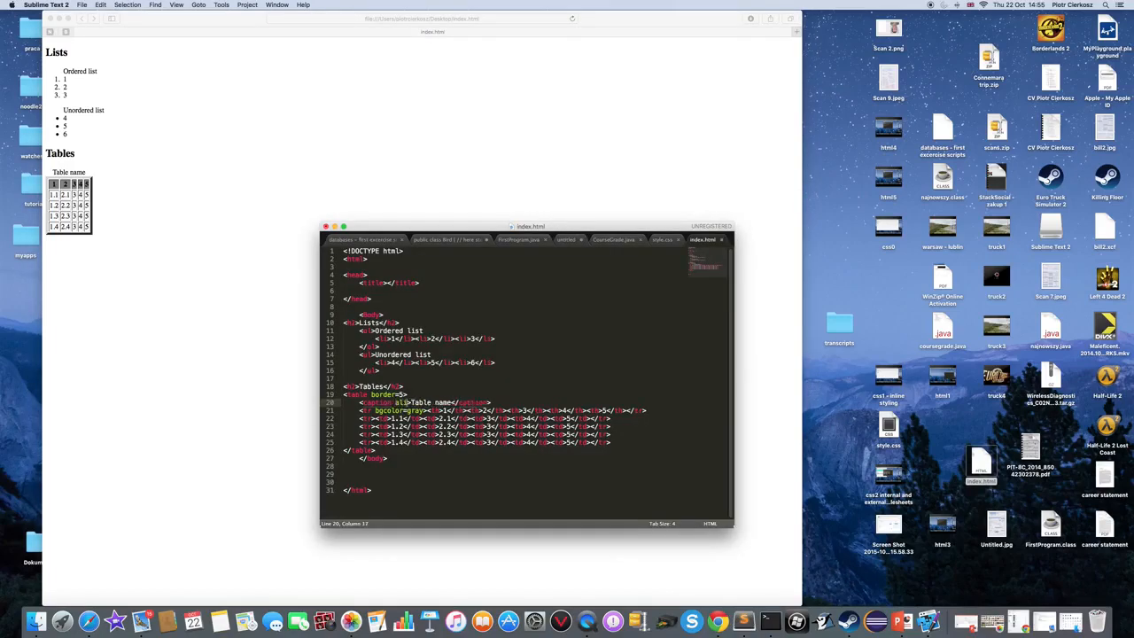
pyautogui.write('align=left')
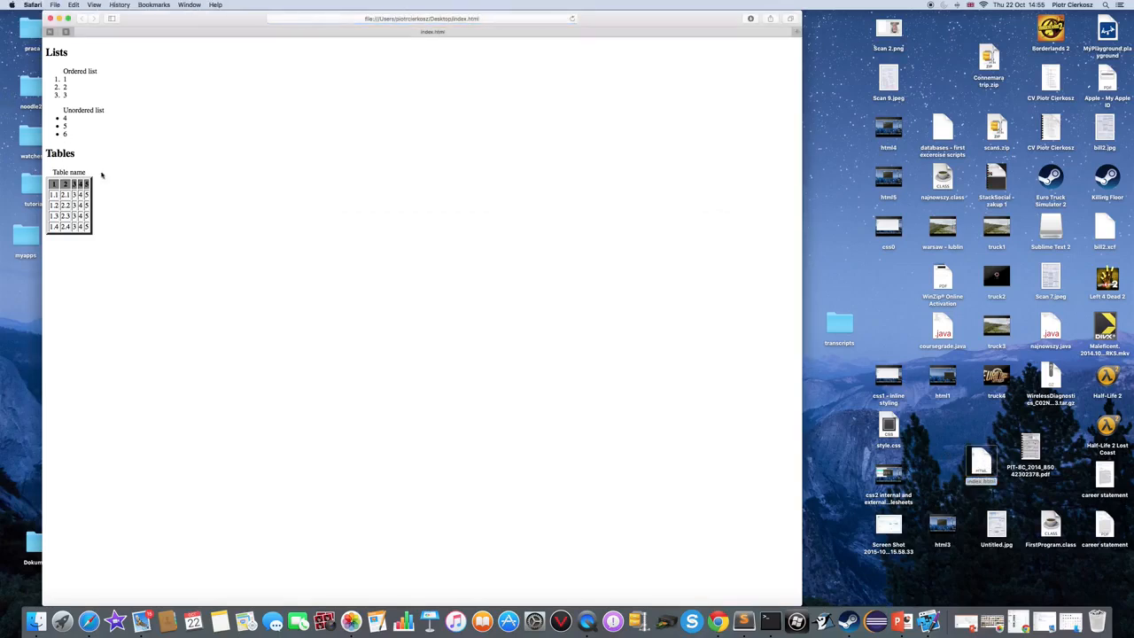
pyautogui.moveTo(743, 620)
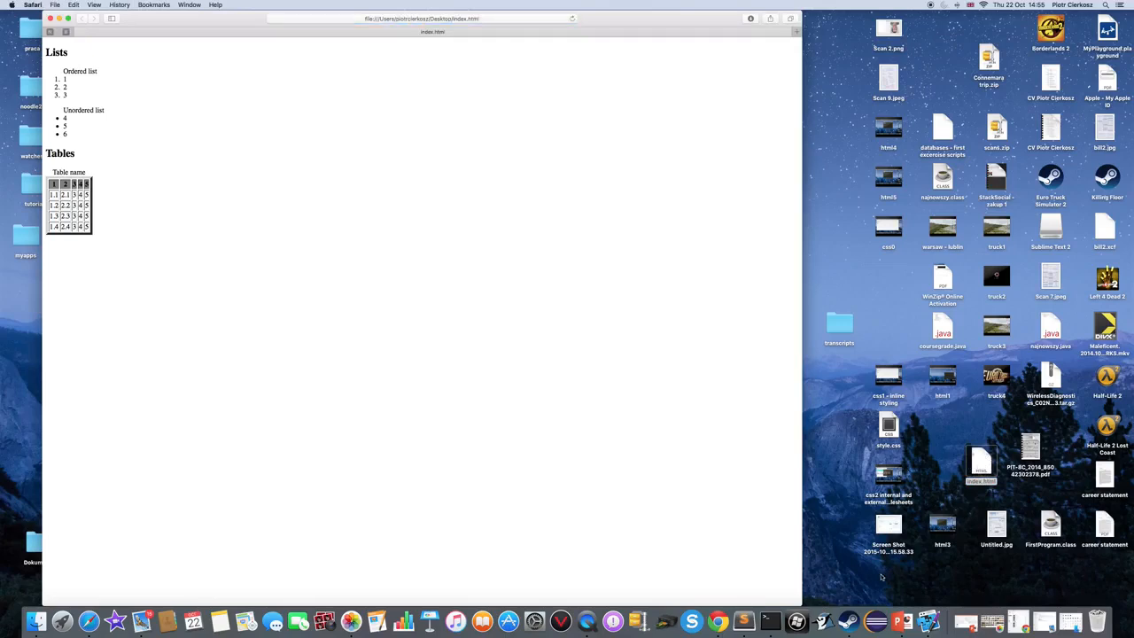
pyautogui.moveTo(854, 581)
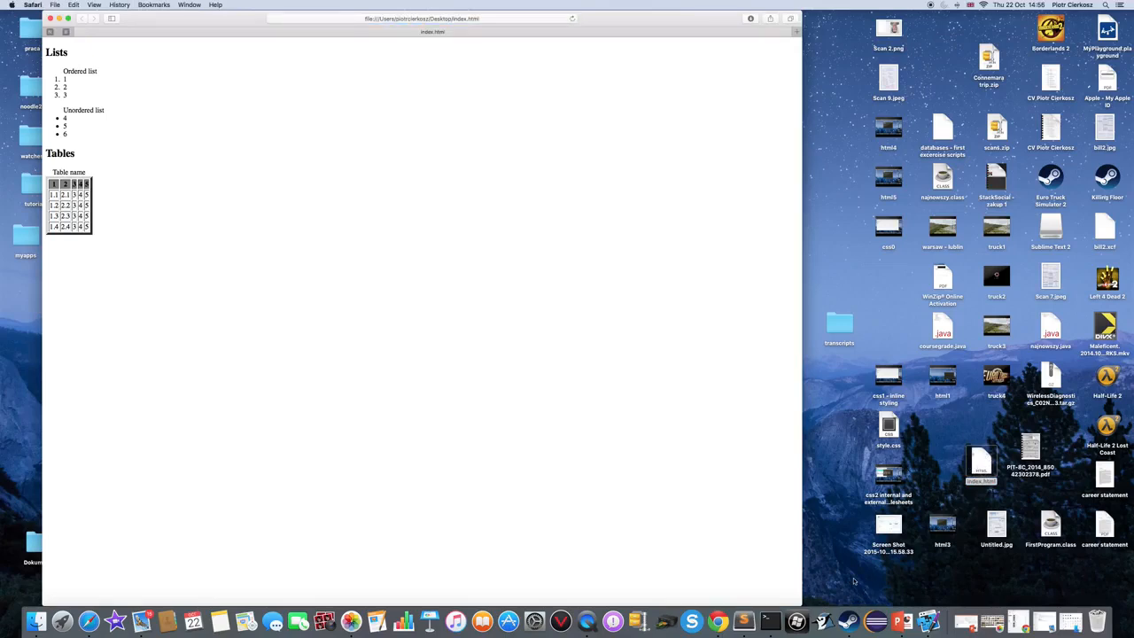
# Check the caption's align=left attribute in Safari, then select it for removal
pyautogui.click(769, 620)
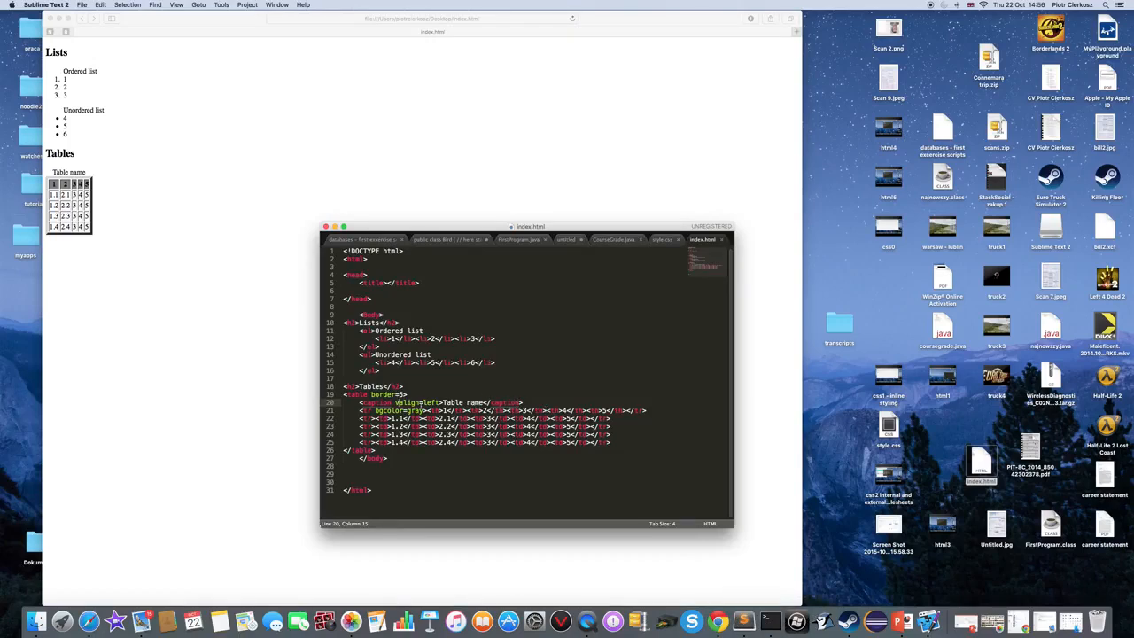
pyautogui.doubleClick(416, 402)
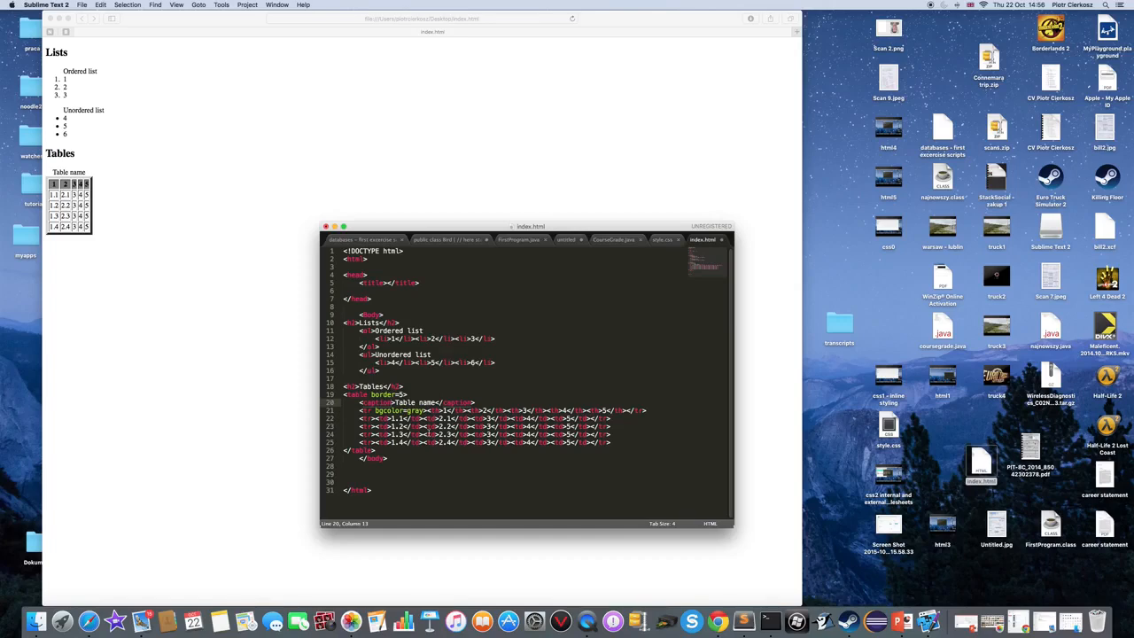
pyautogui.moveTo(262, 401)
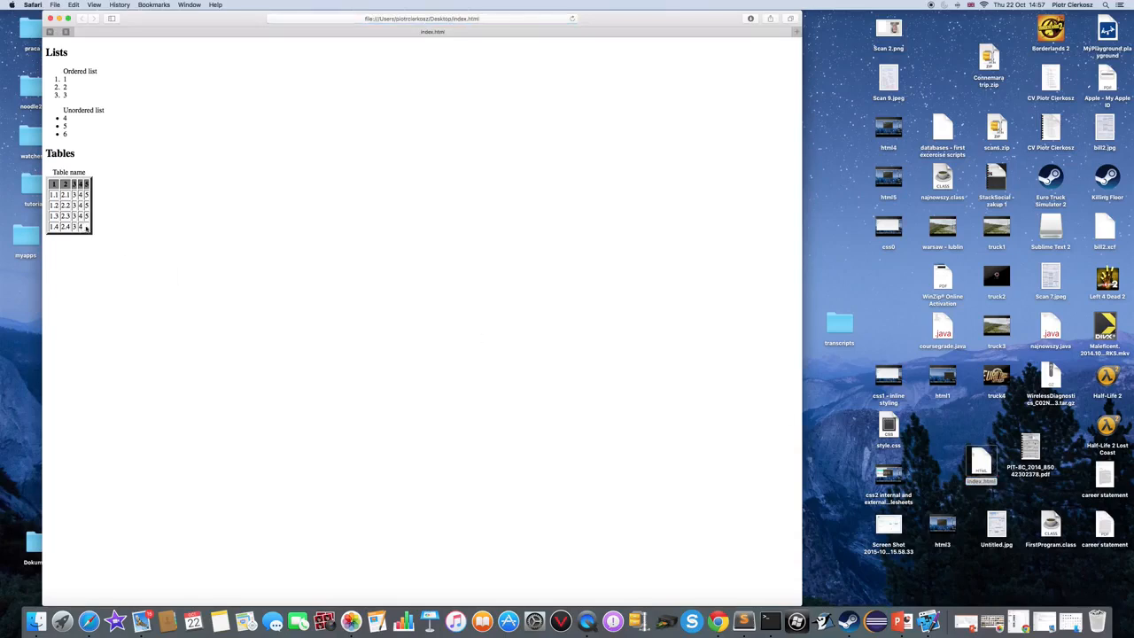
pyautogui.moveTo(753, 620)
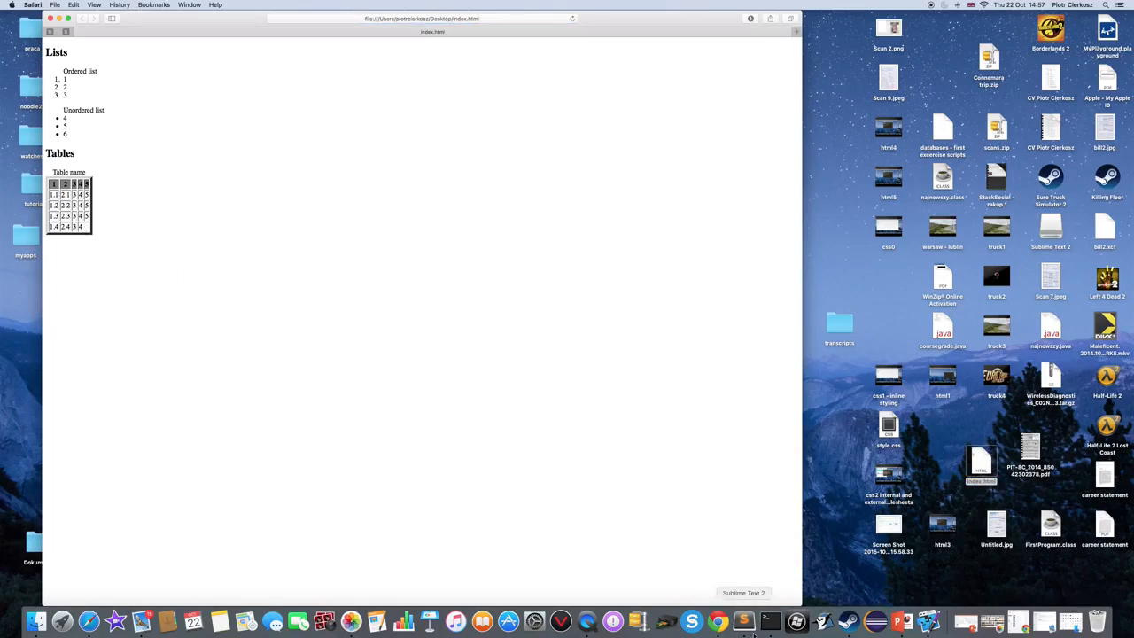
# Add align=center to the colspan cell in the bottom row and check it in Safari
pyautogui.click(742, 620)
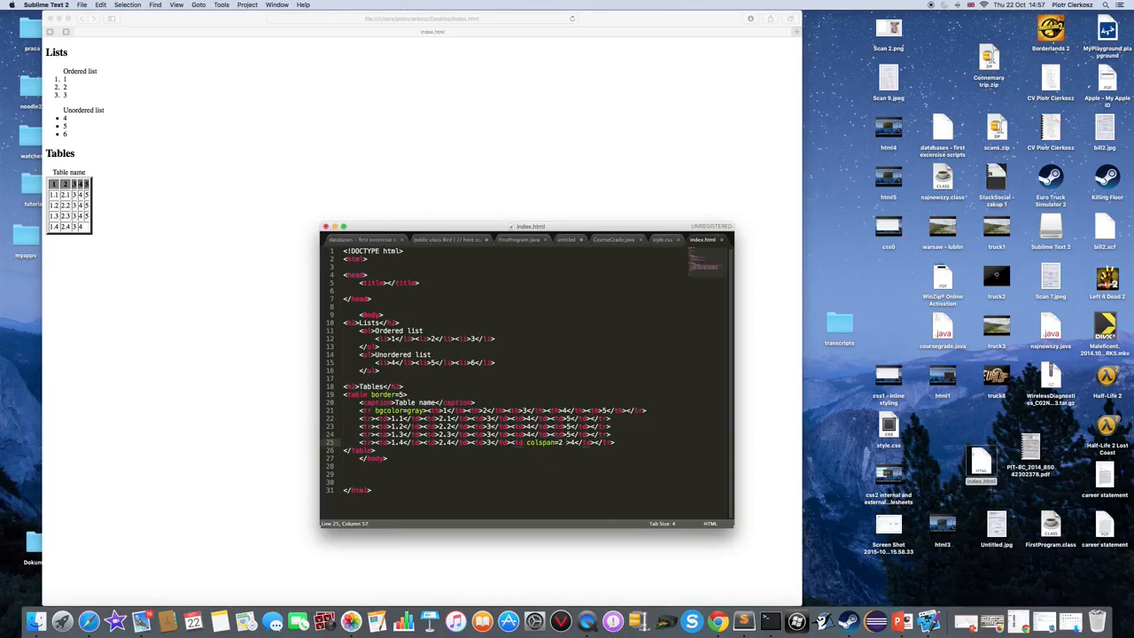
pyautogui.write('al')
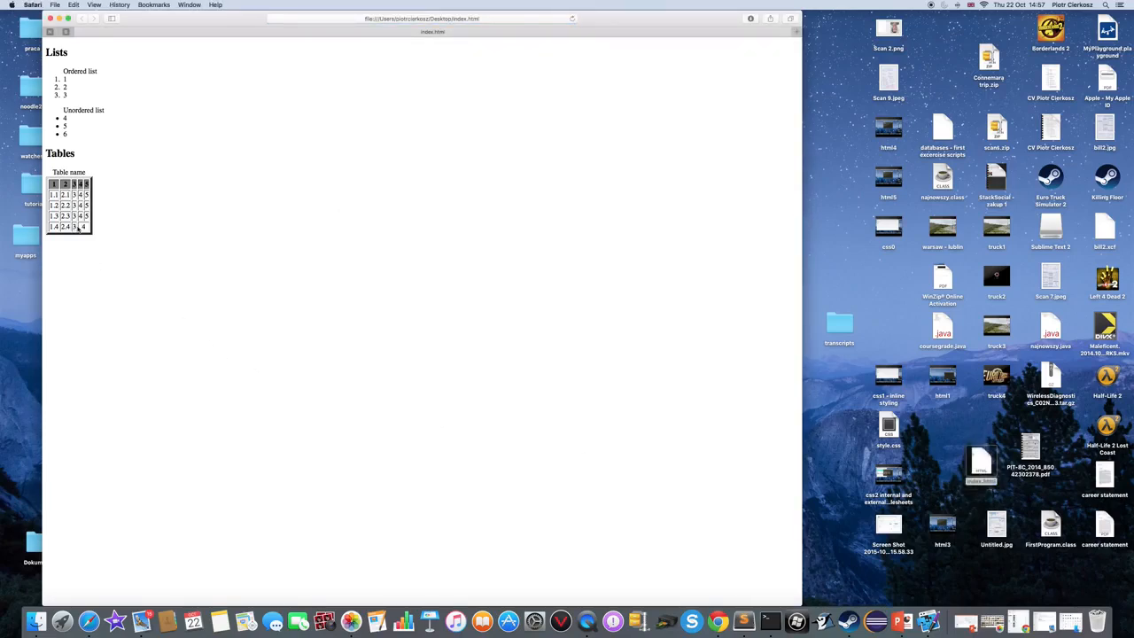
pyautogui.moveTo(769, 620)
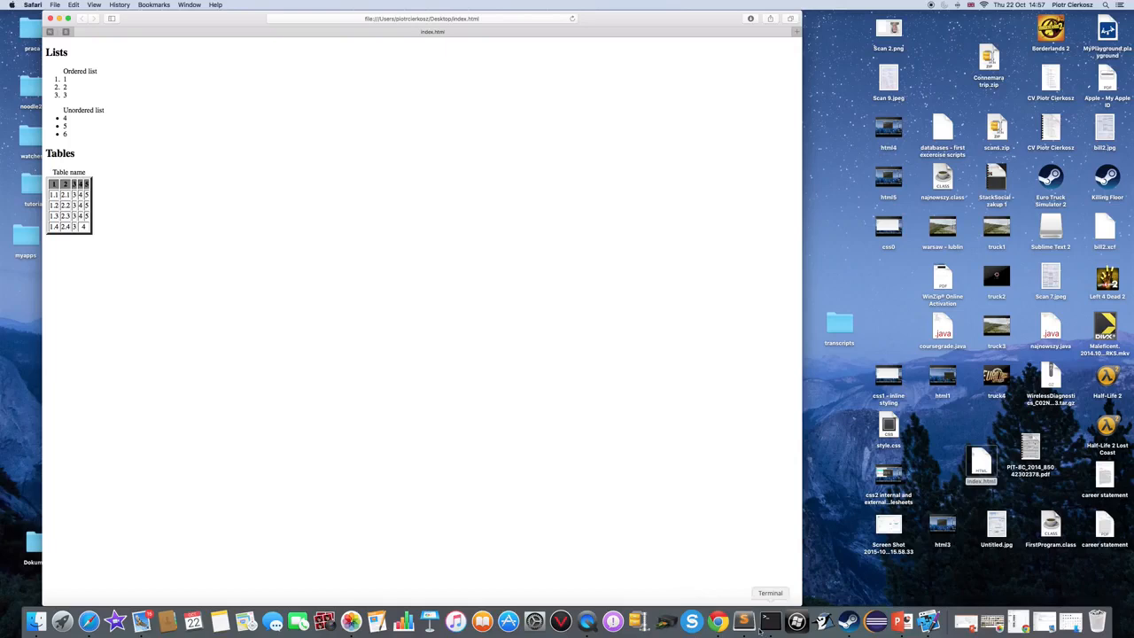
pyautogui.click(769, 620)
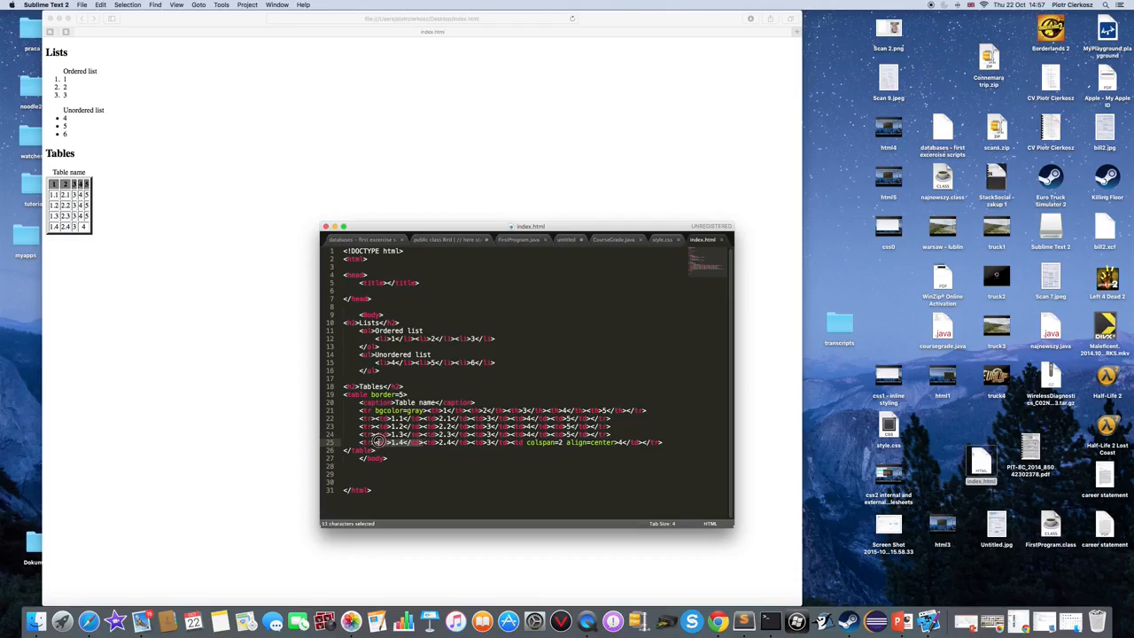
pyautogui.moveTo(575, 478)
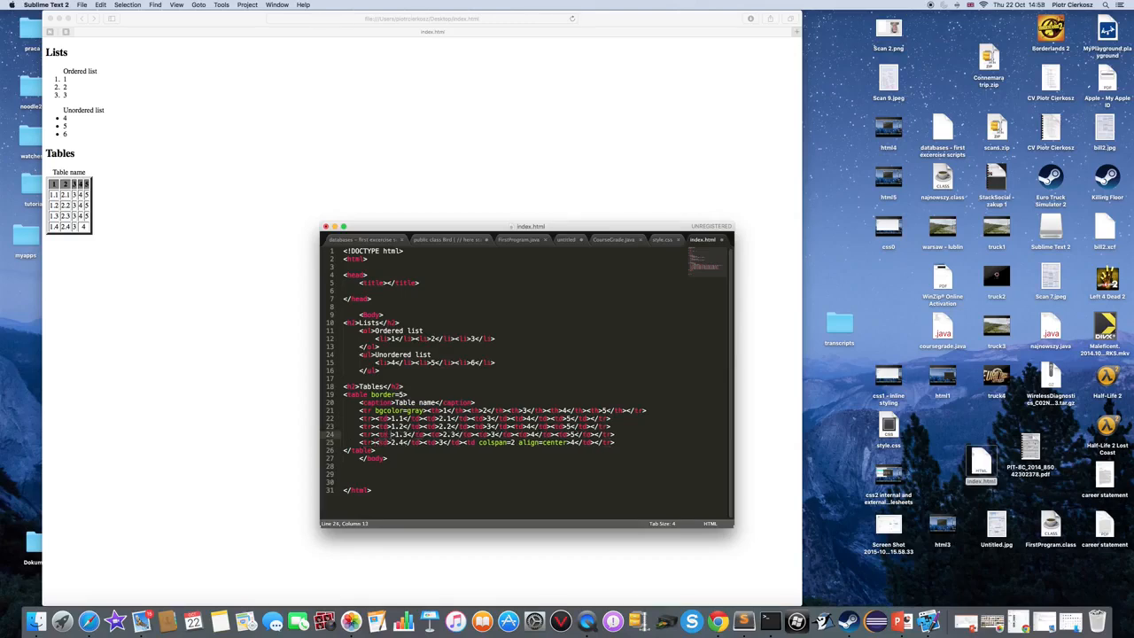
# Add rowspan=2 to a td and save index.html with Cmd+S
pyautogui.write('rowspan=2')
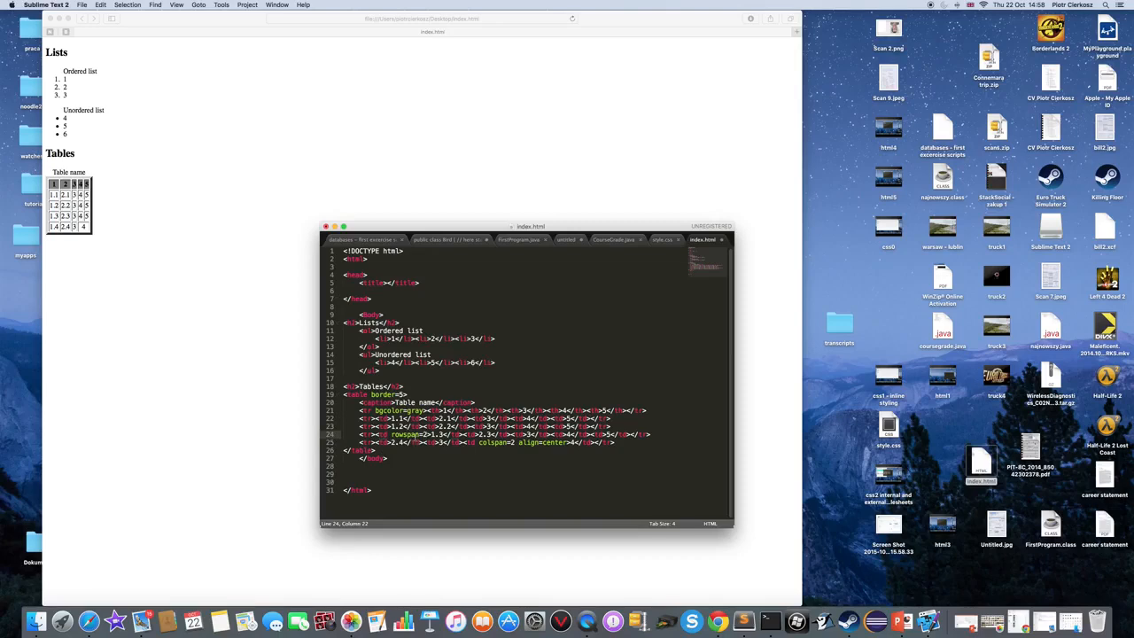
pyautogui.press('cmd+s')
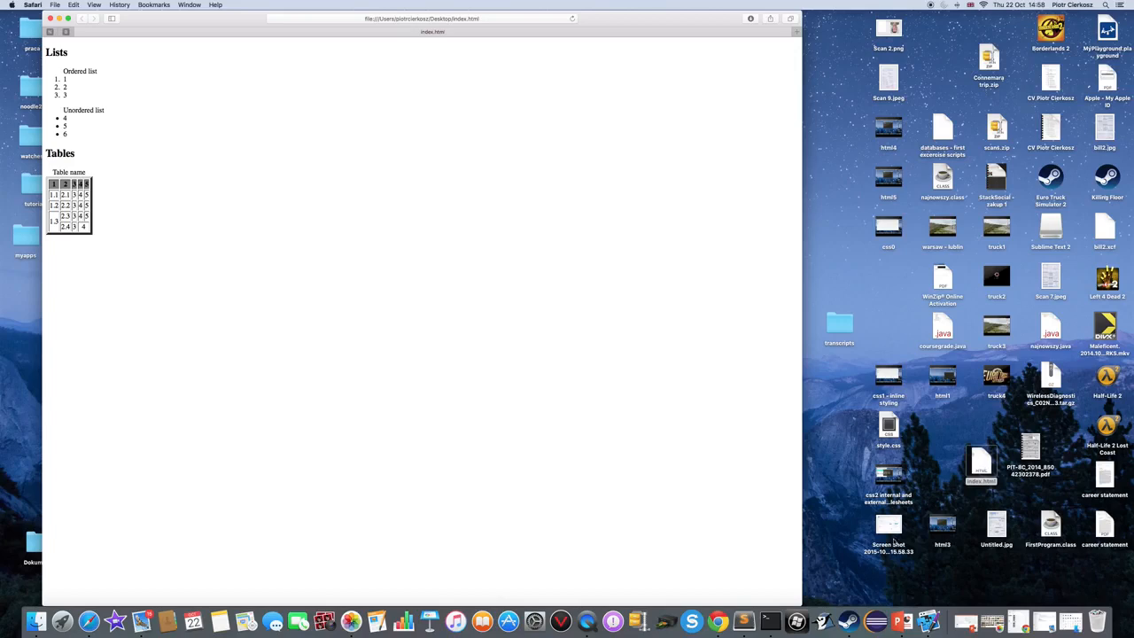
pyautogui.moveTo(557, 434)
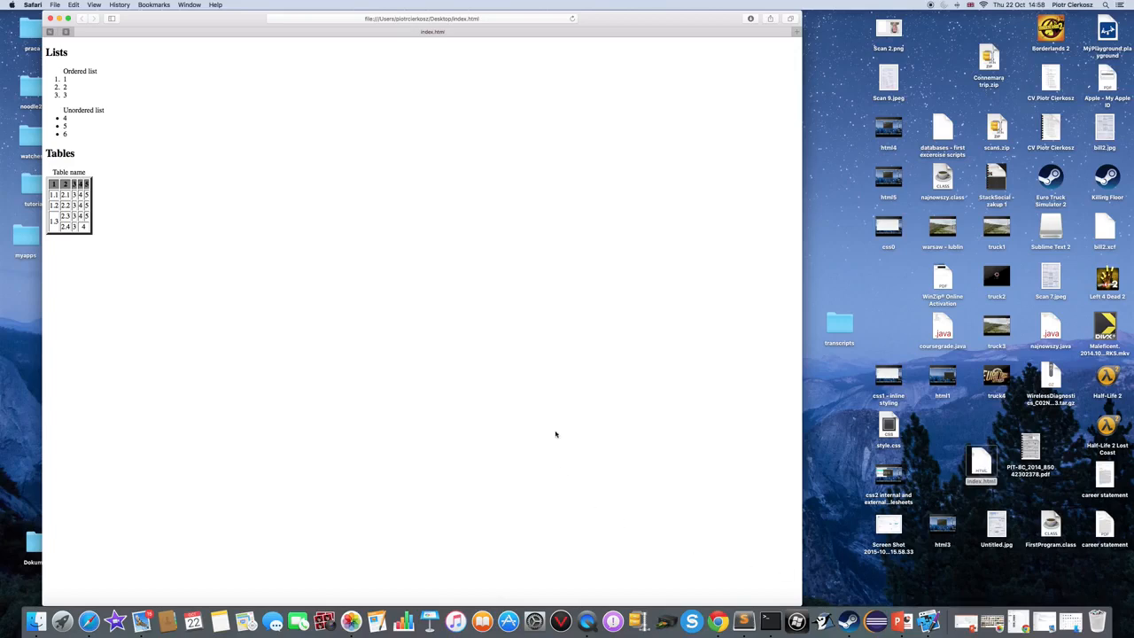
pyautogui.moveTo(629, 542)
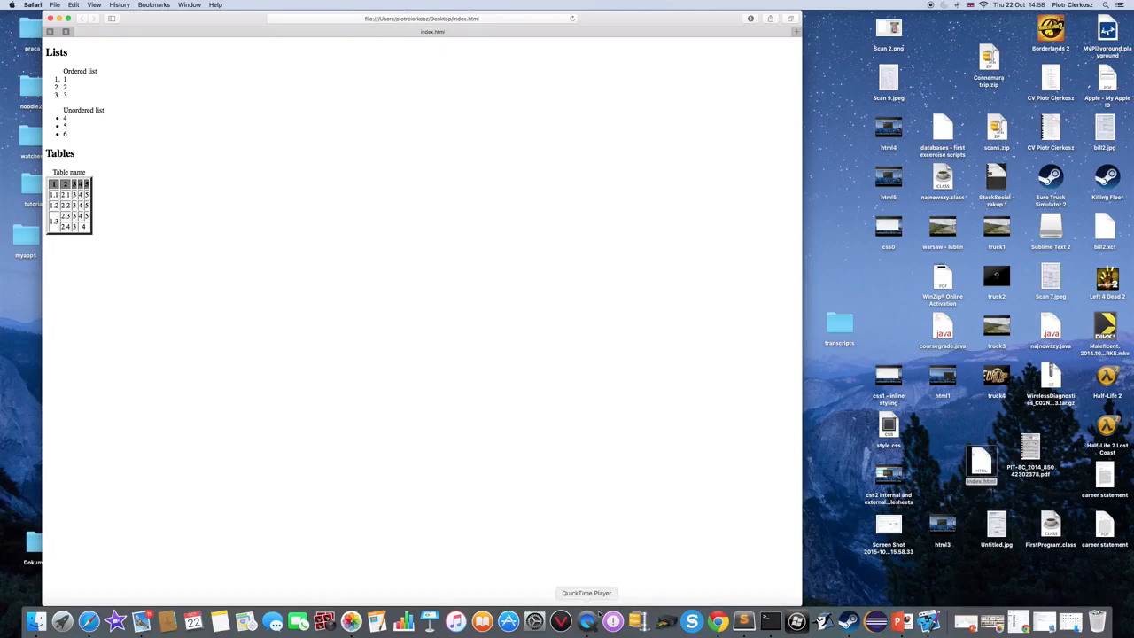
pyautogui.moveTo(656, 620)
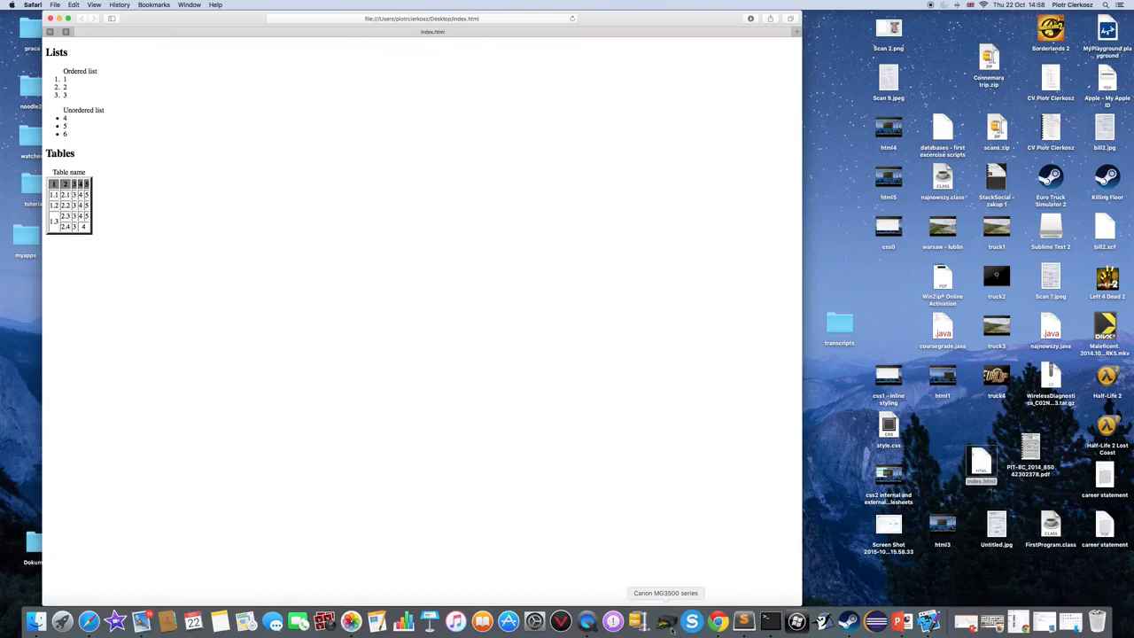
pyautogui.moveTo(742, 620)
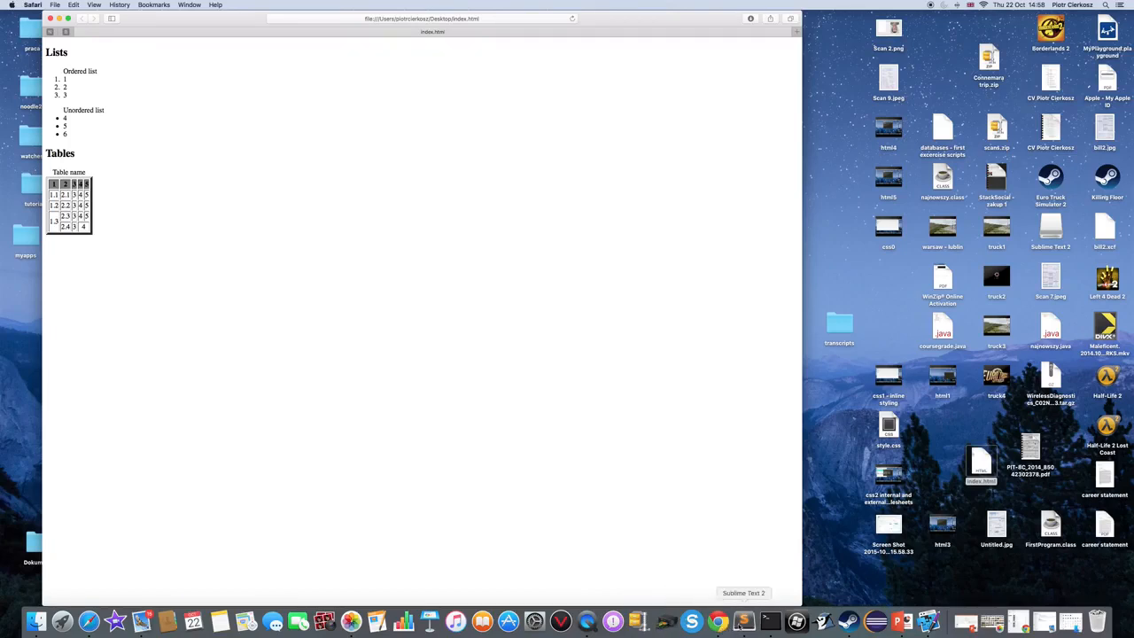
# Bring the index.html editor back to the front from the Safari preview
pyautogui.click(744, 592)
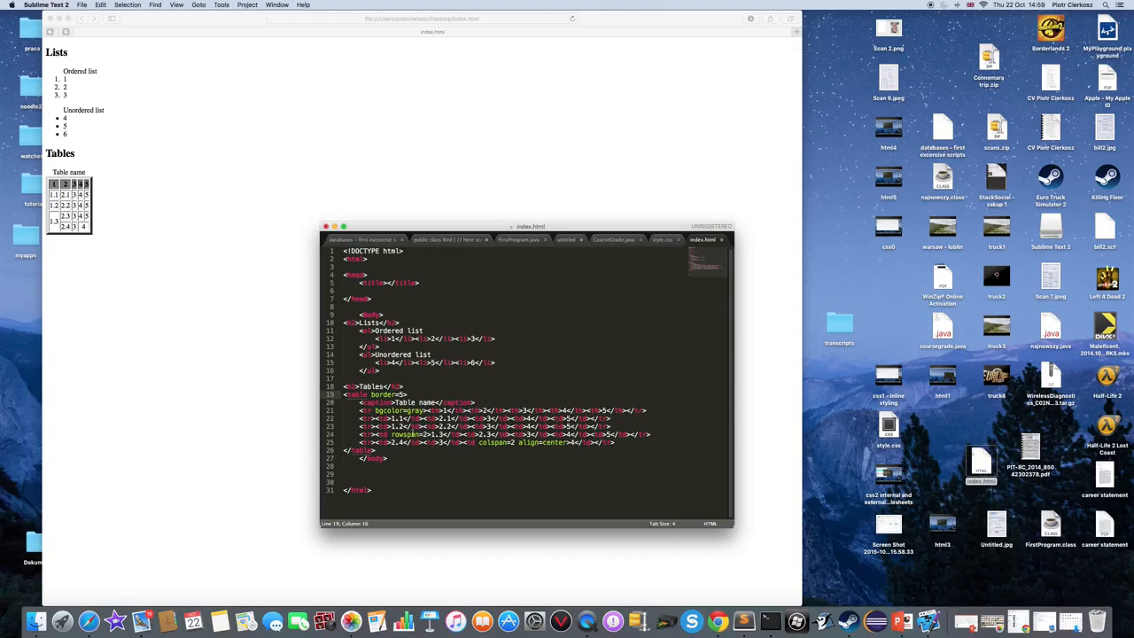
pyautogui.moveTo(132, 355)
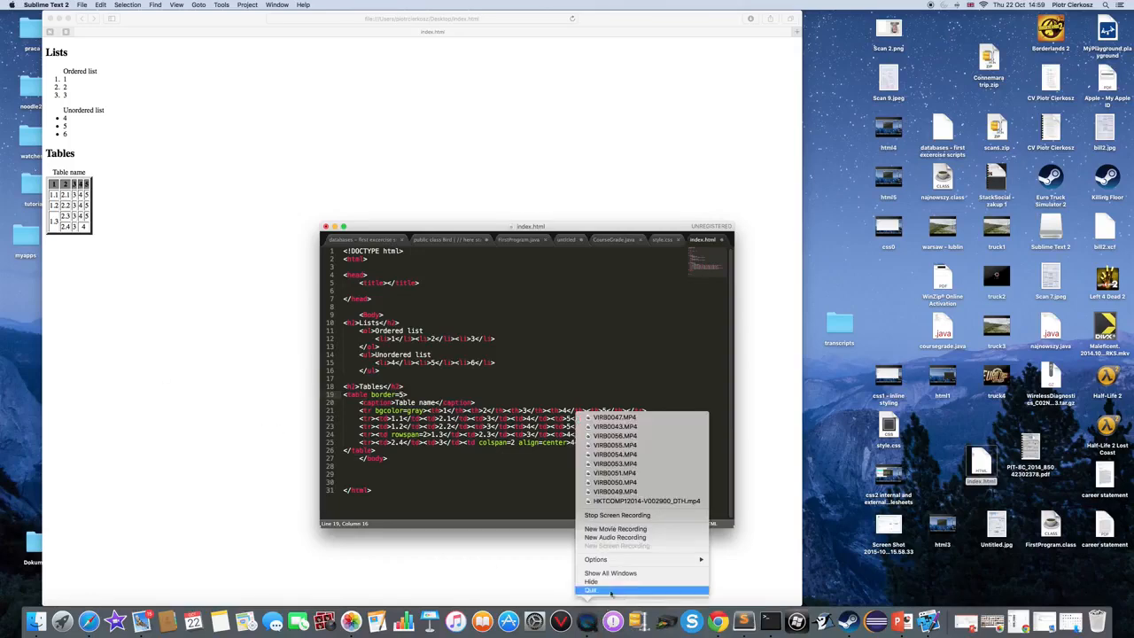
pyautogui.moveTo(616, 514)
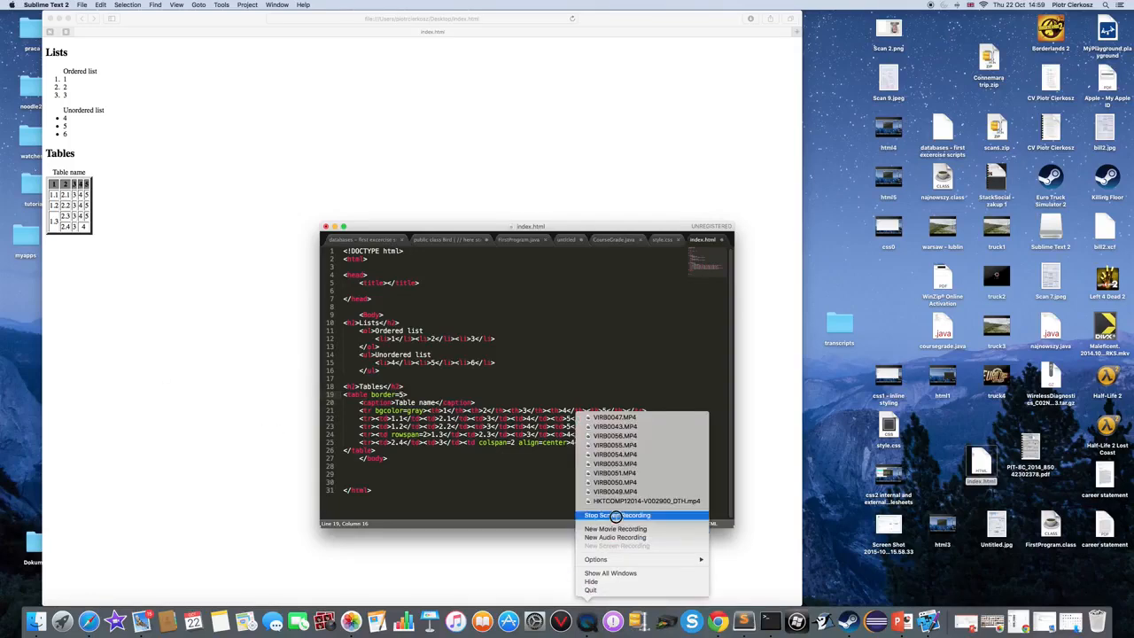